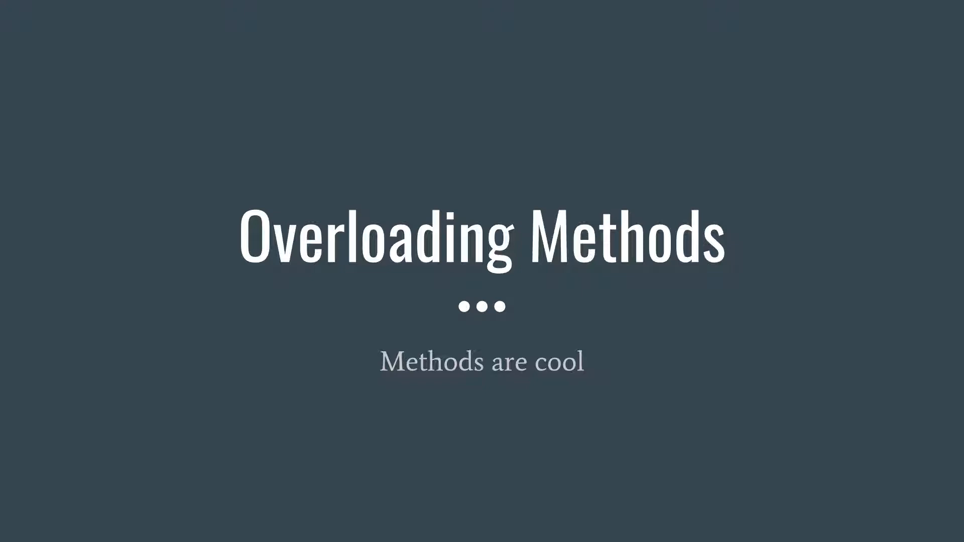
Advance from the title slide to the 'How are they made?' slide.
key("Right")
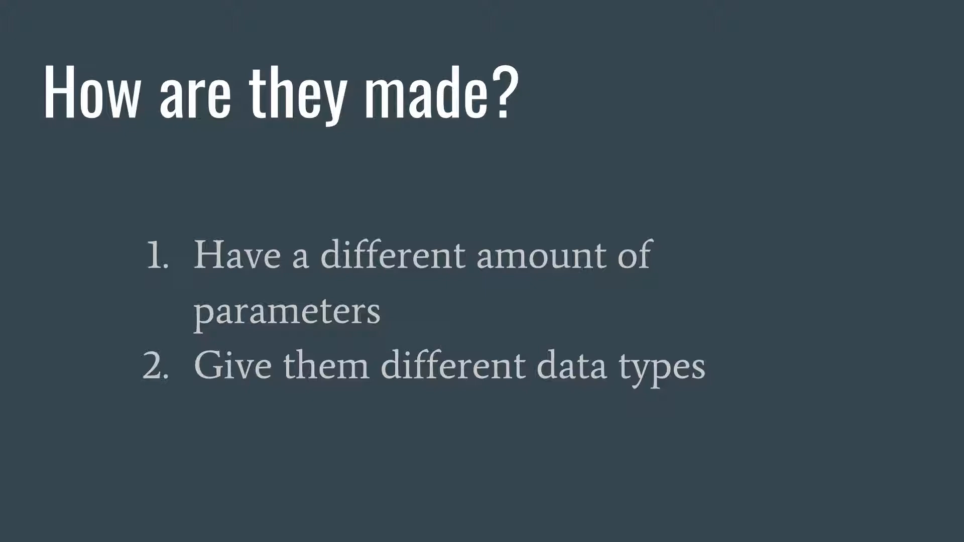
key("Right")
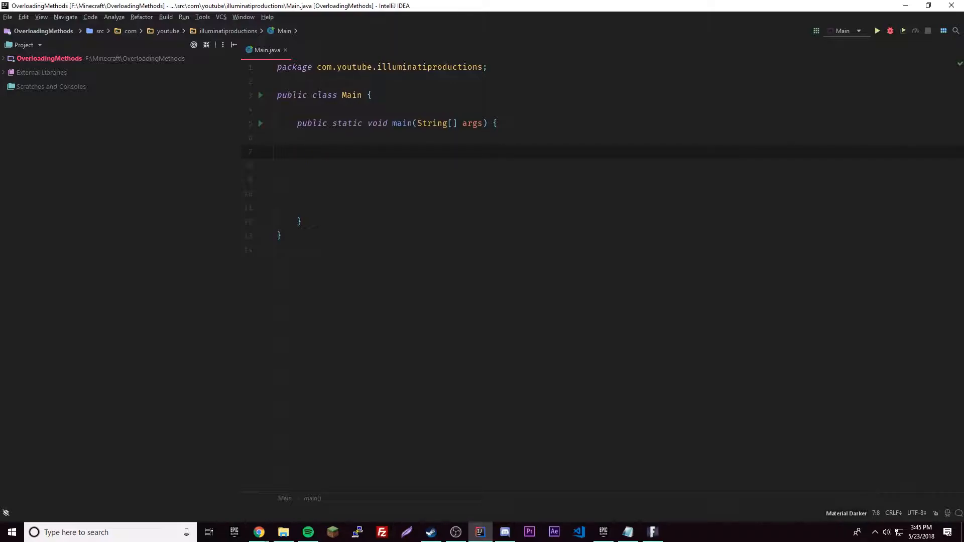
Declare a local class Booger with an opening brace inside main.
type("class")
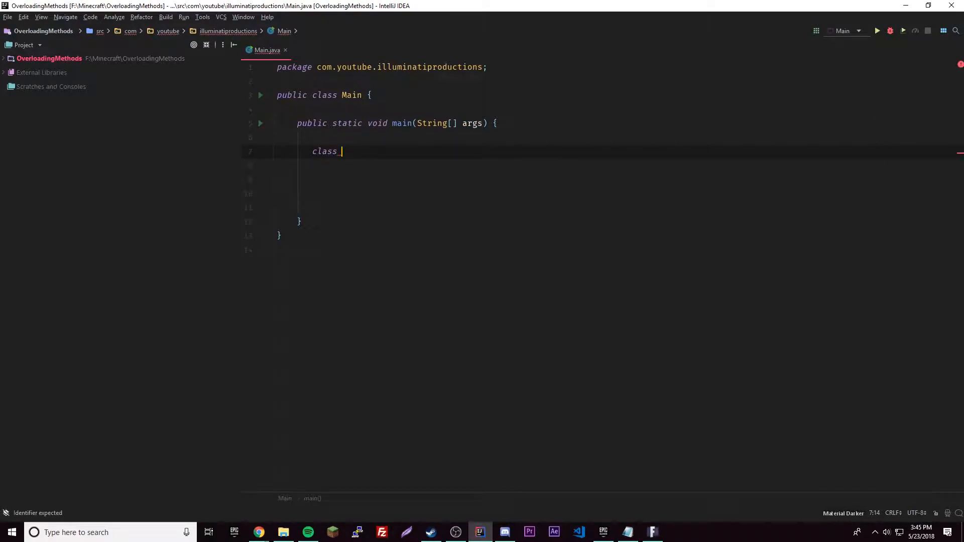
type("Booger{")
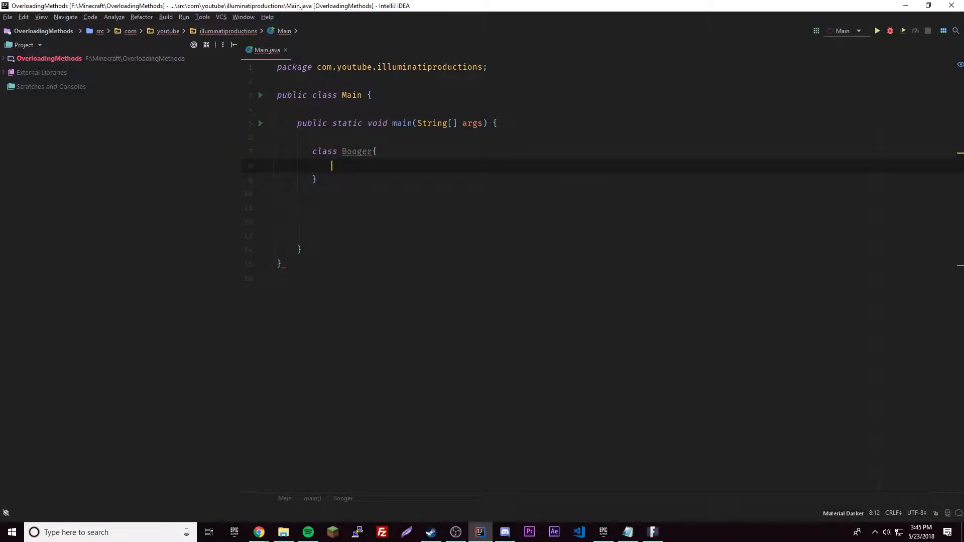
key("enter")
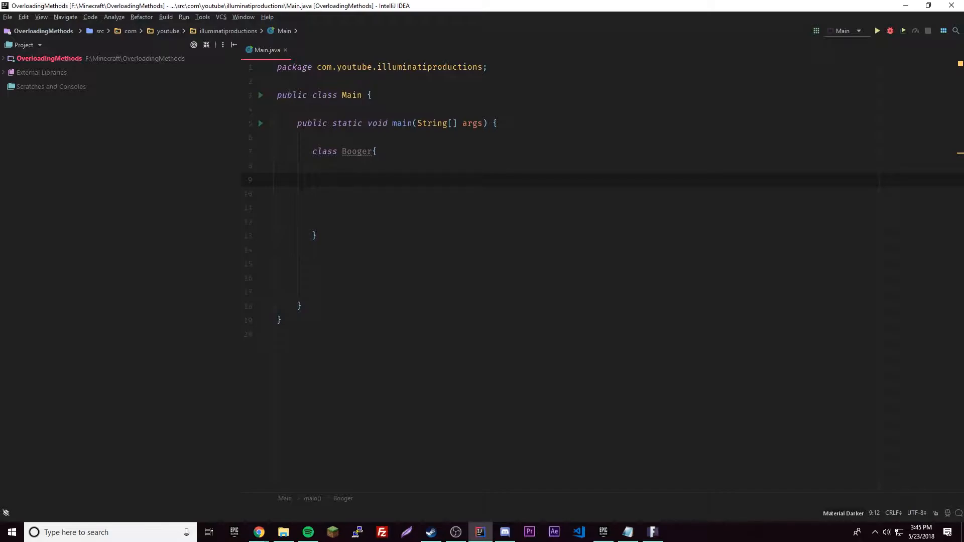
Declare an empty int findSum() method inside Booger.
type("int a")
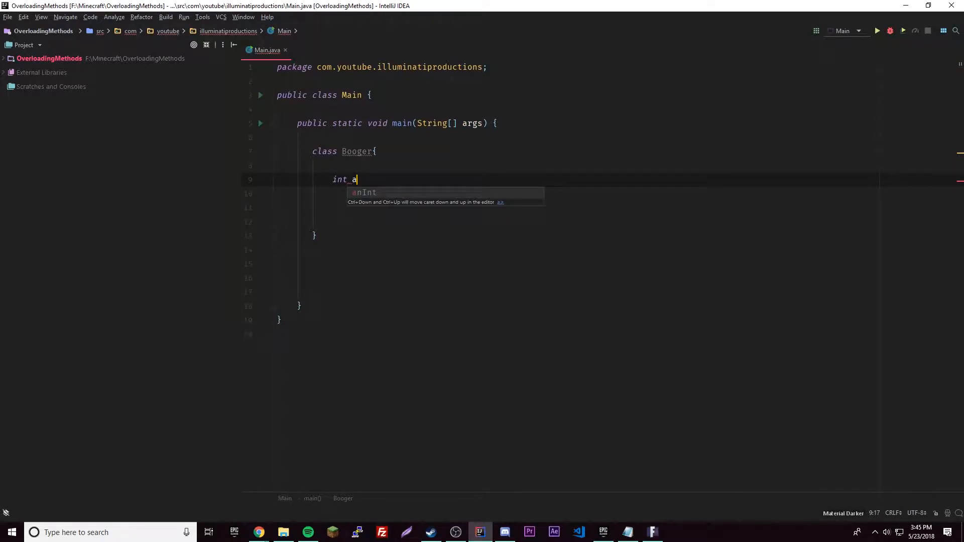
key("Backspace")
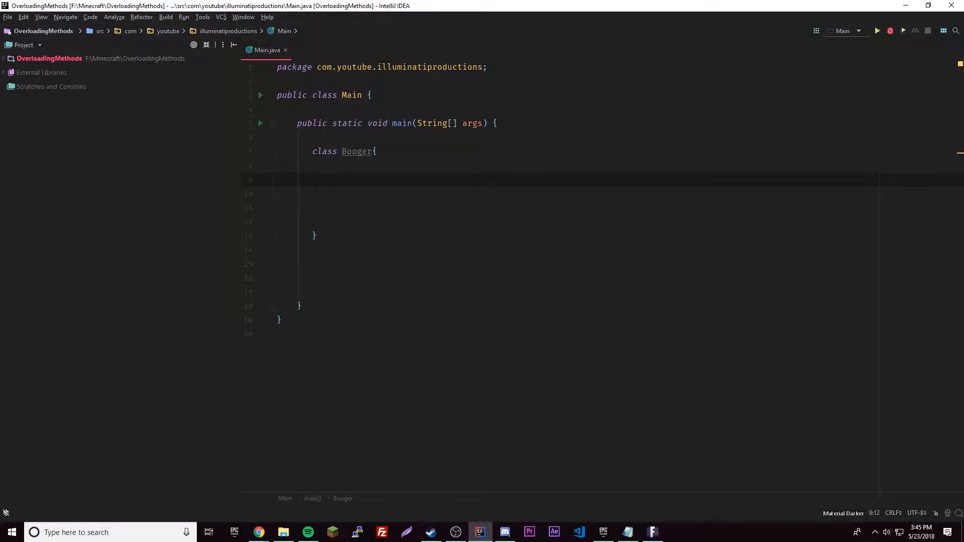
type("void")
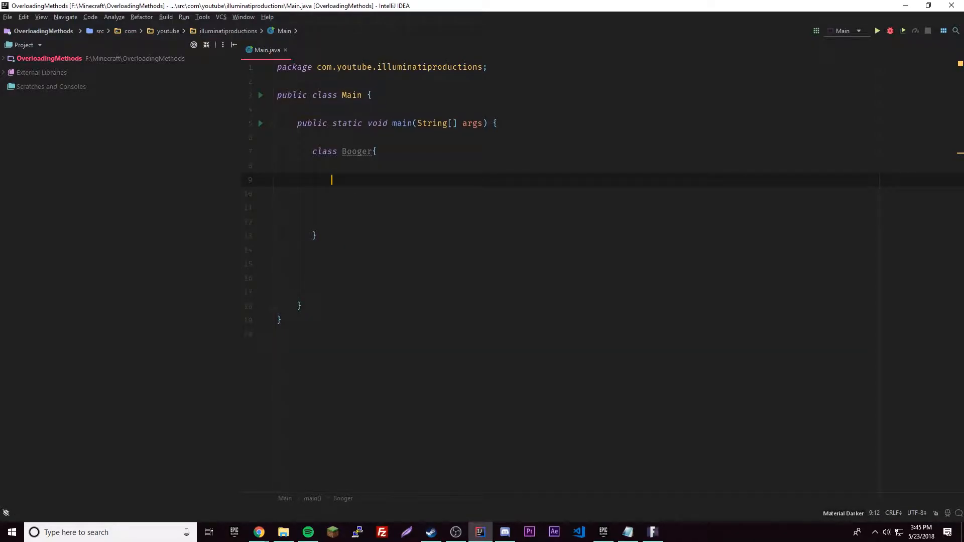
type("int f")
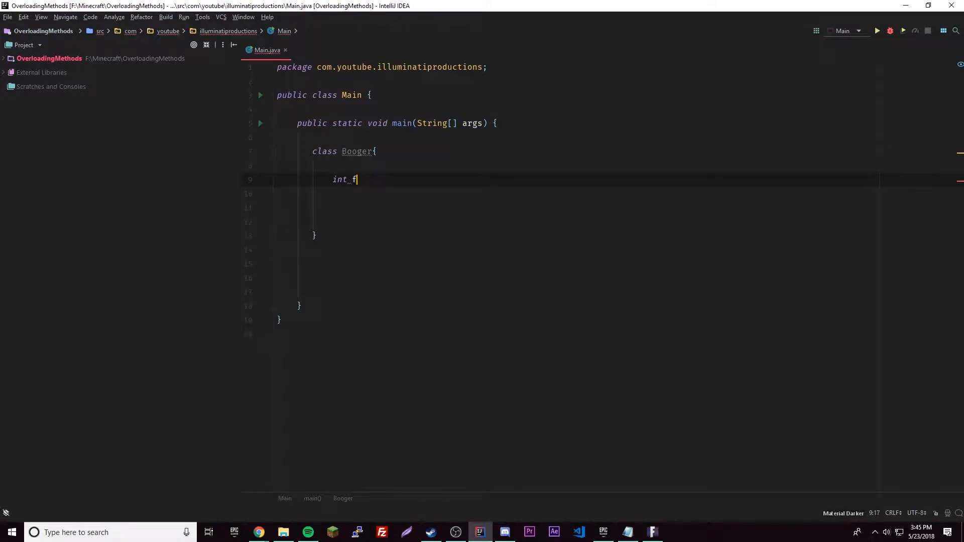
type("indSum()")
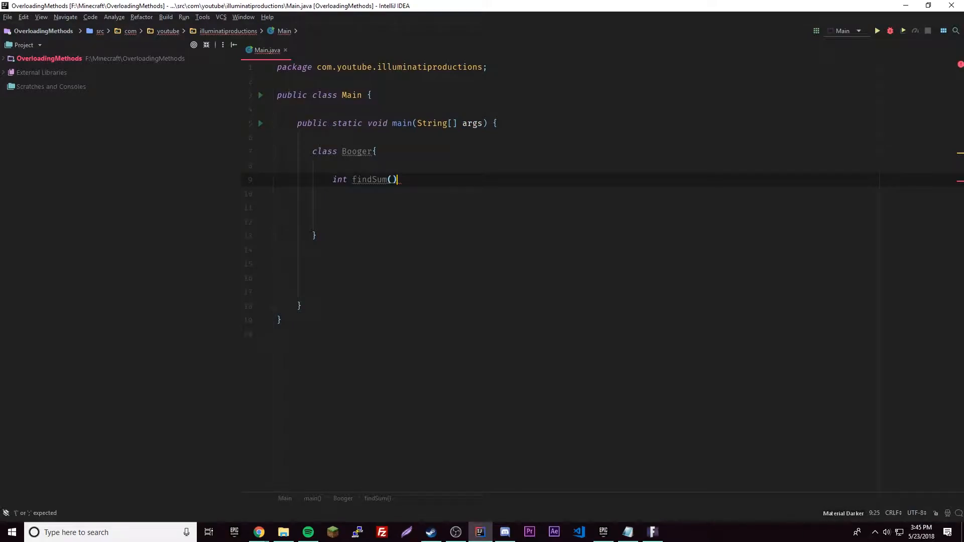
type("{")
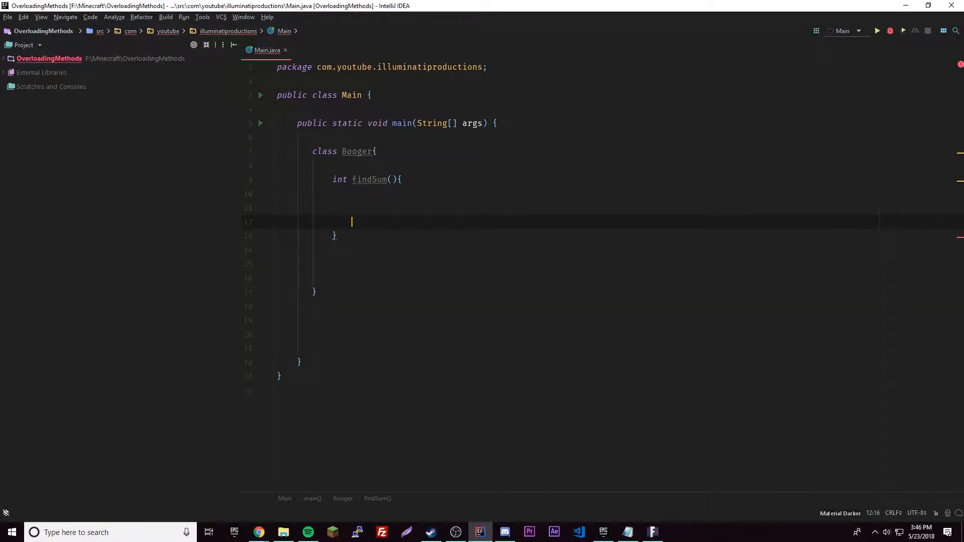
Give findSum parameters int a, int b and compute int sum = a + b.
type("return_sum;")
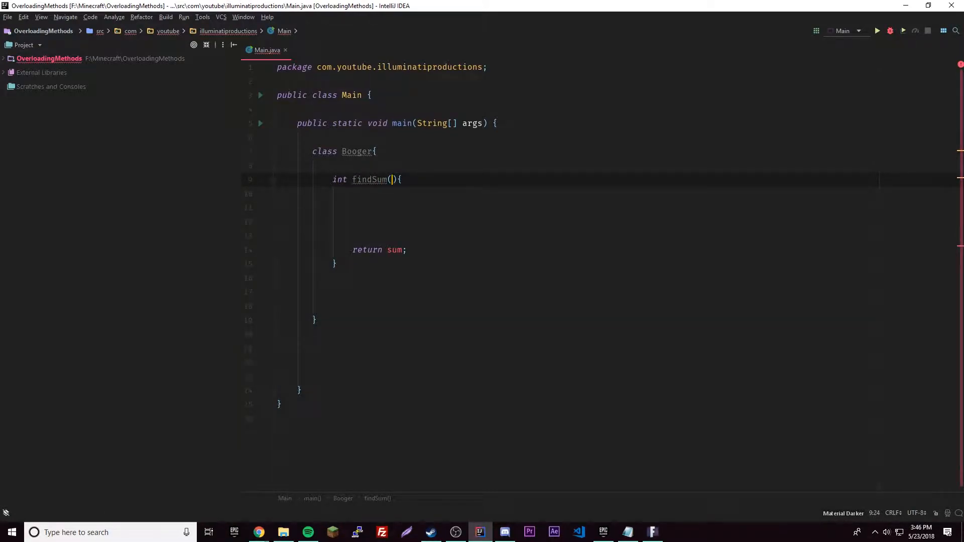
type("a, b")
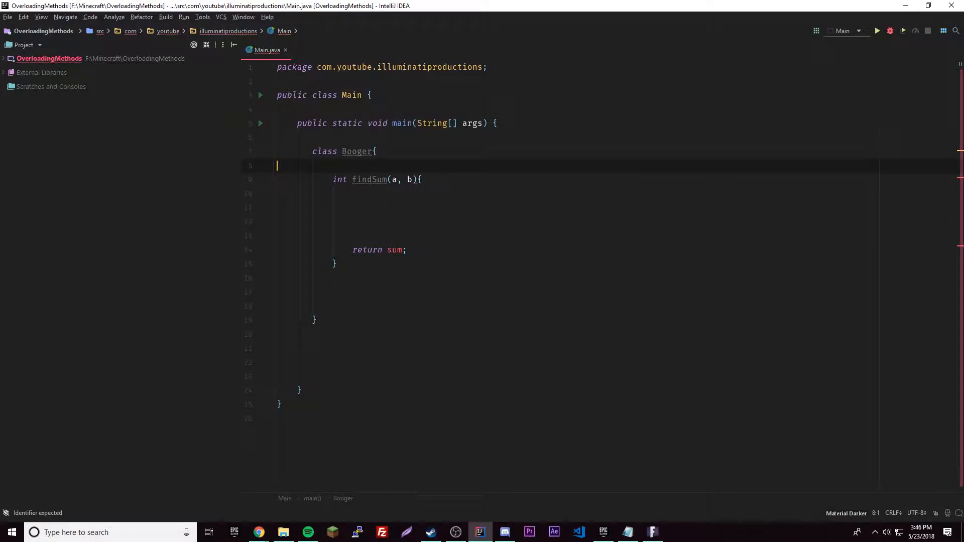
type("int")
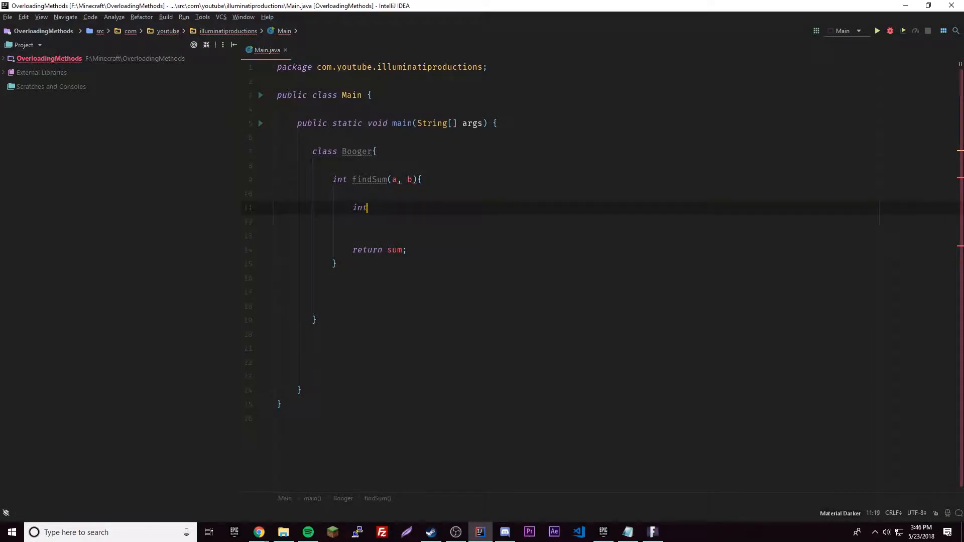
type("\" \"")
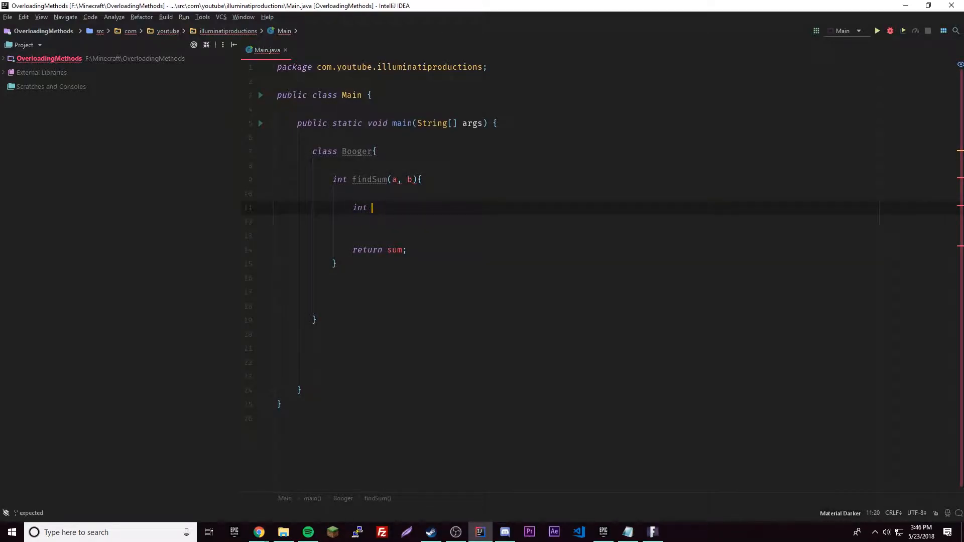
type("sum =")
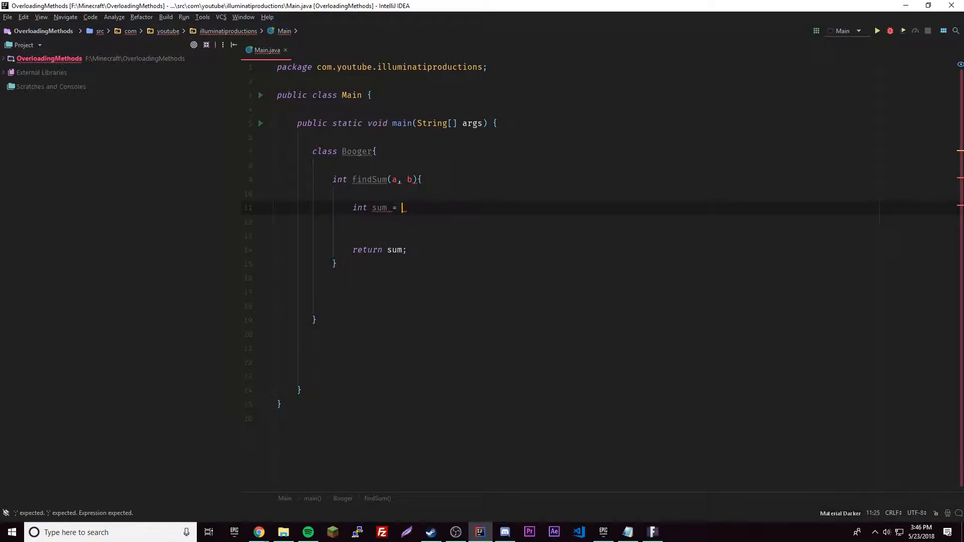
type("a + b;")
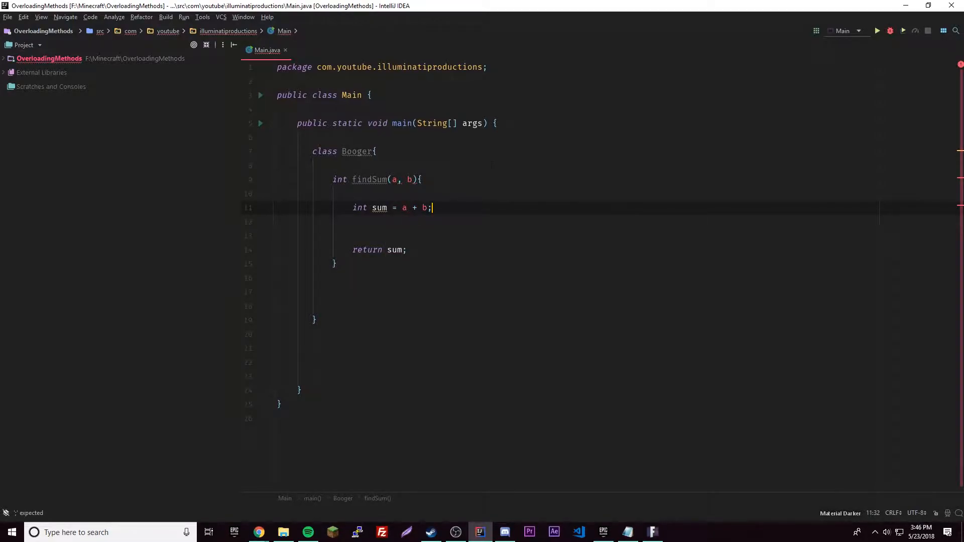
mouse_move(380, 207)
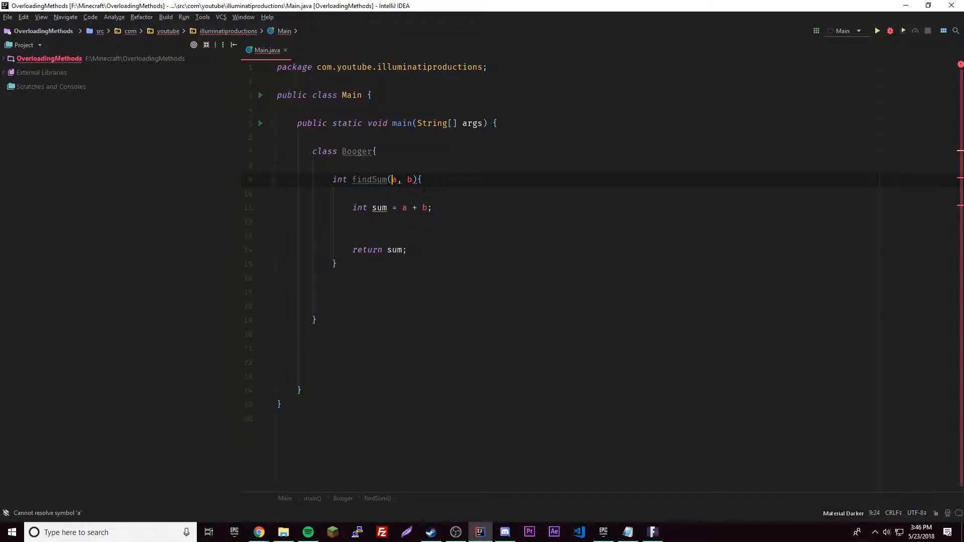
type("int")
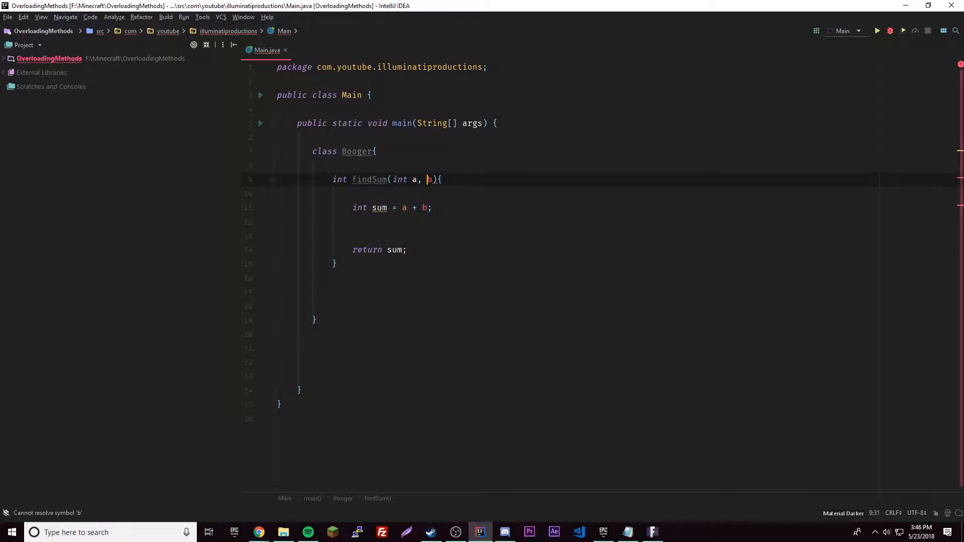
type("int")
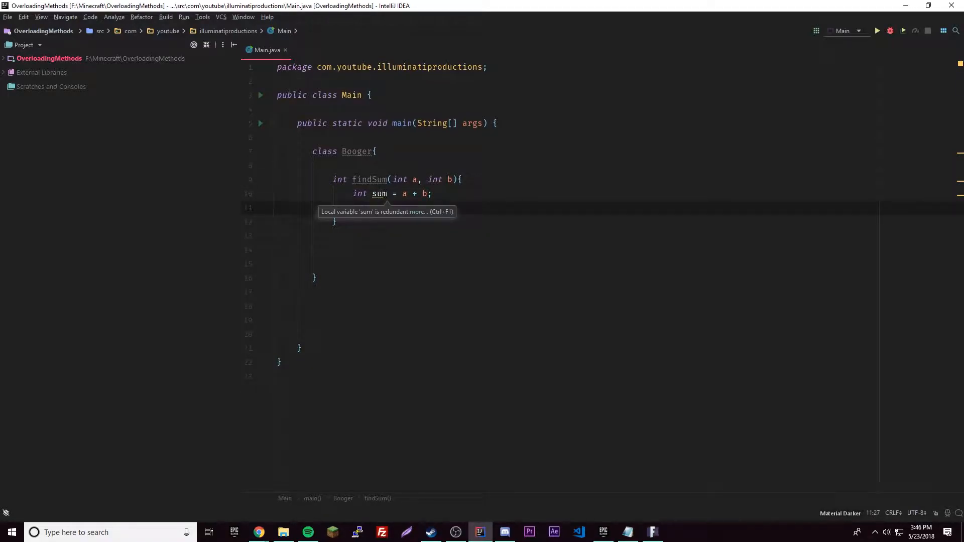
Return sum from findSum and create Booger one = new Booger() in main.
type("return sum;")
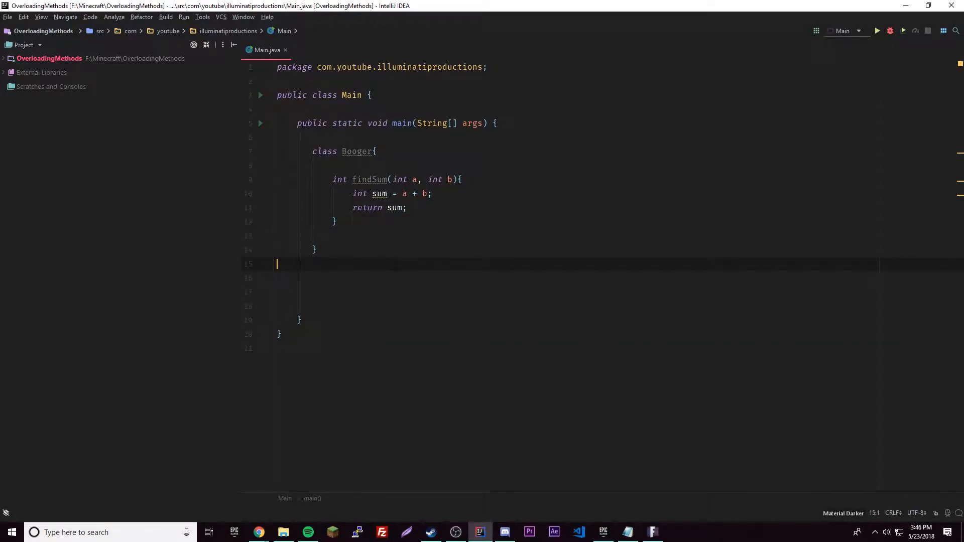
type("Booger")
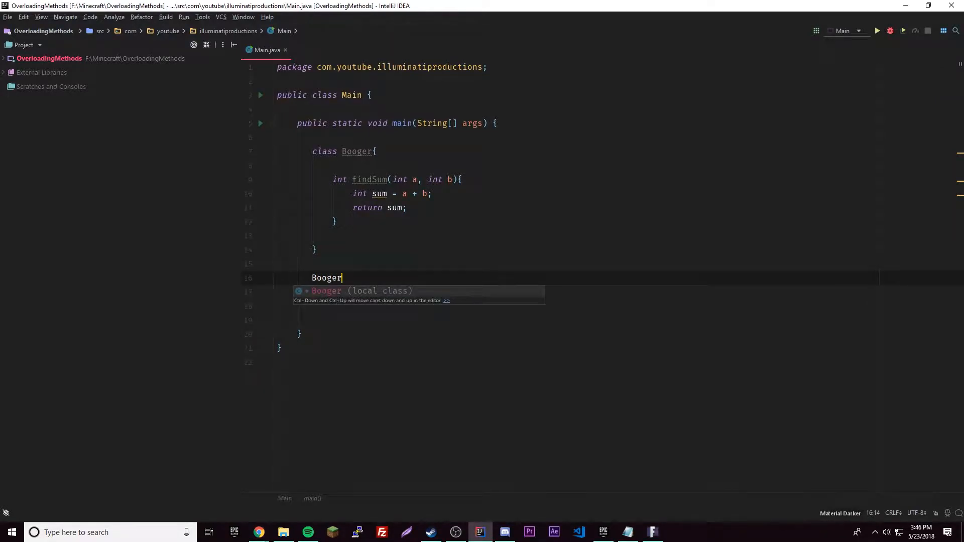
type("one")
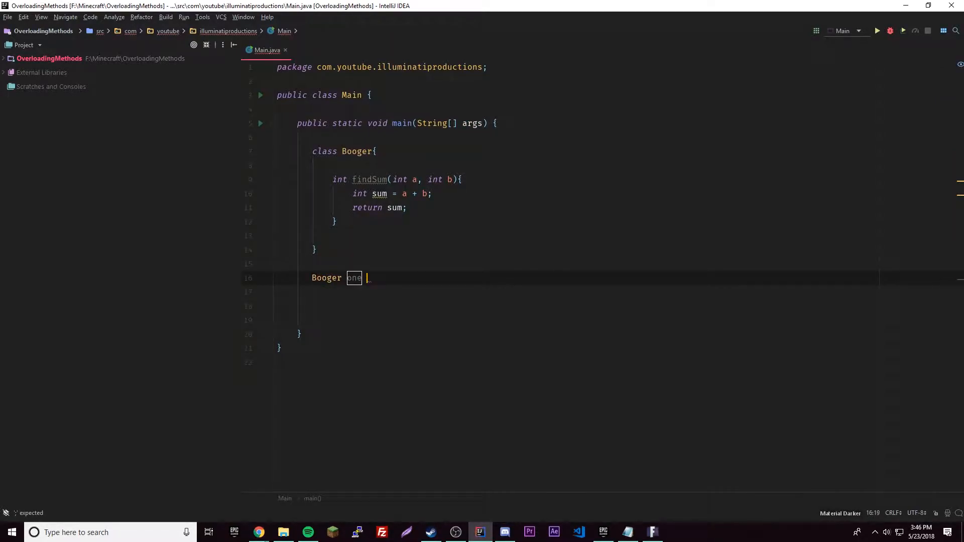
type("= new Booger();")
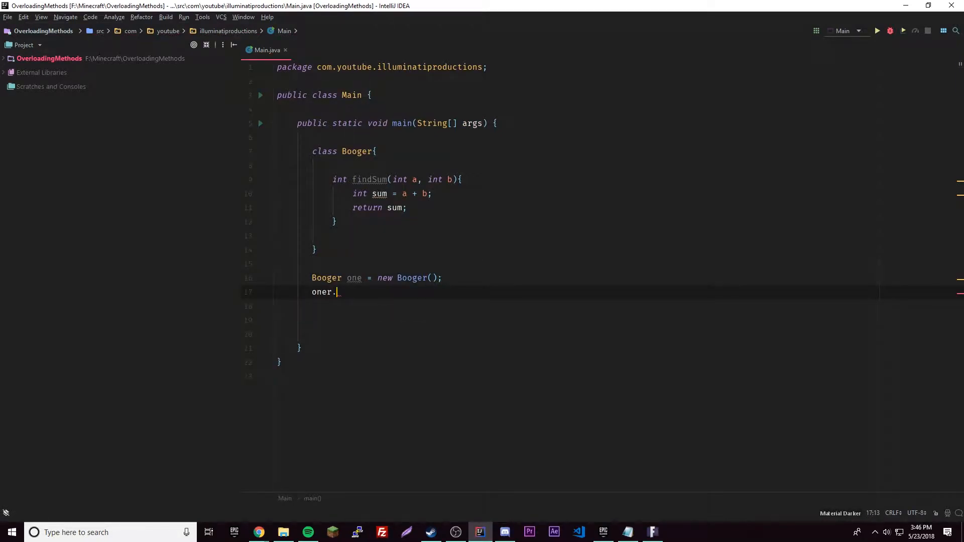
Print one.findSum(1, 2) with System.out.println via the sout template.
type("findSum()")
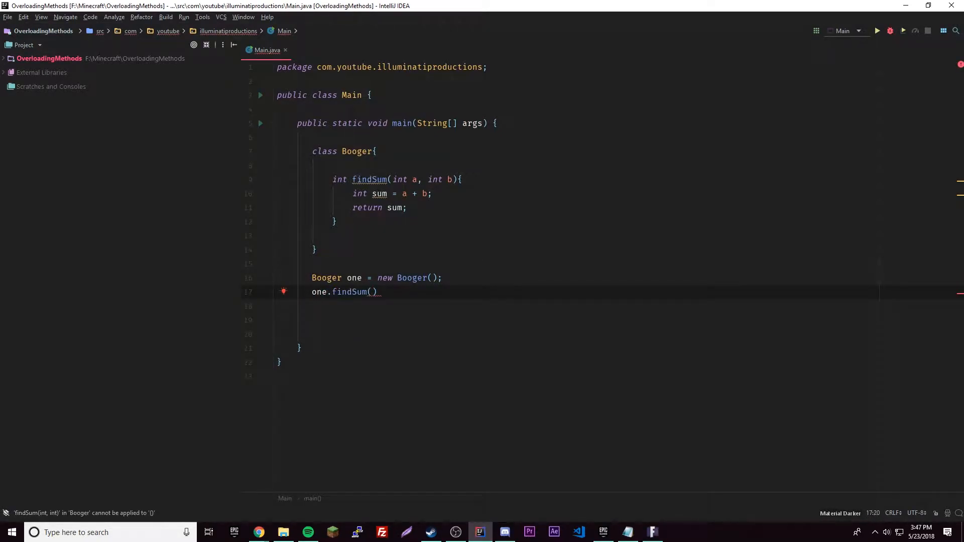
type("1")
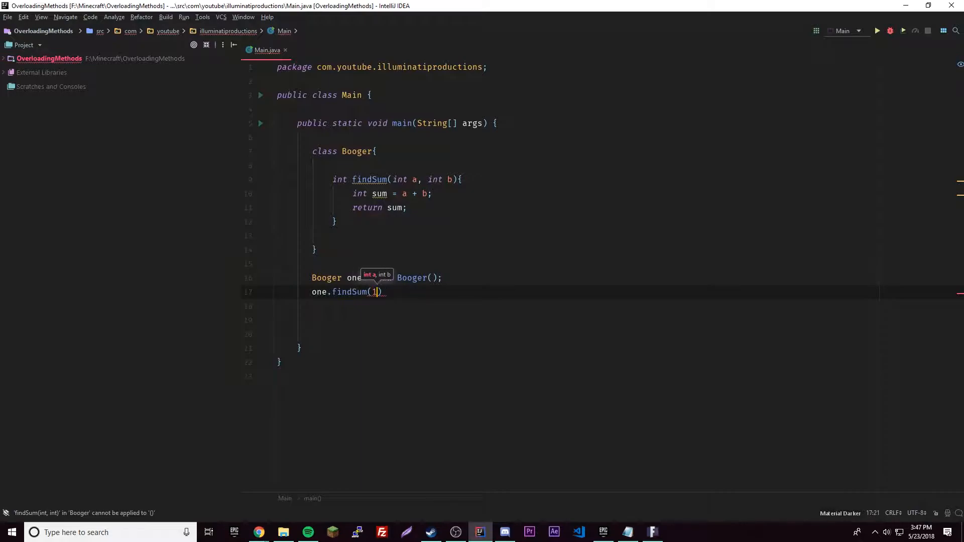
type(", 2")
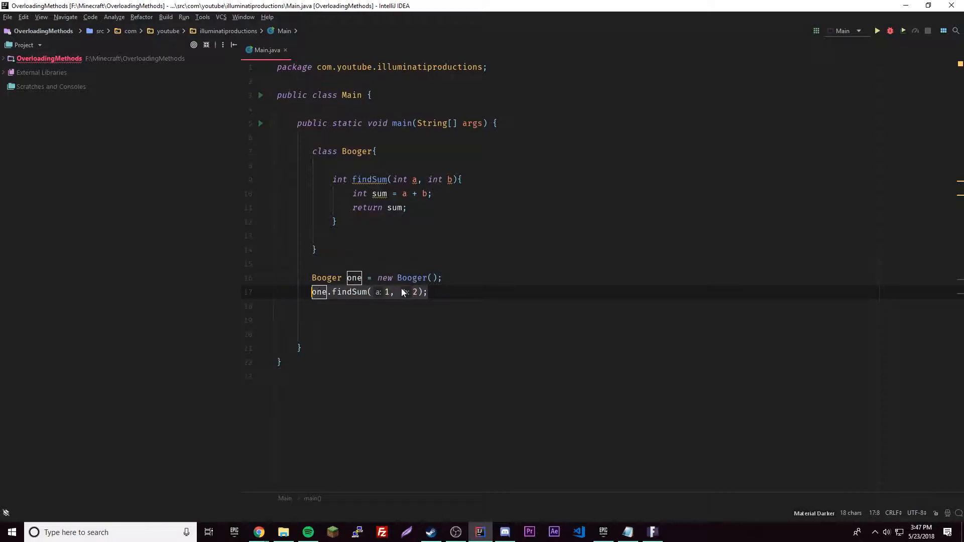
type("sout")
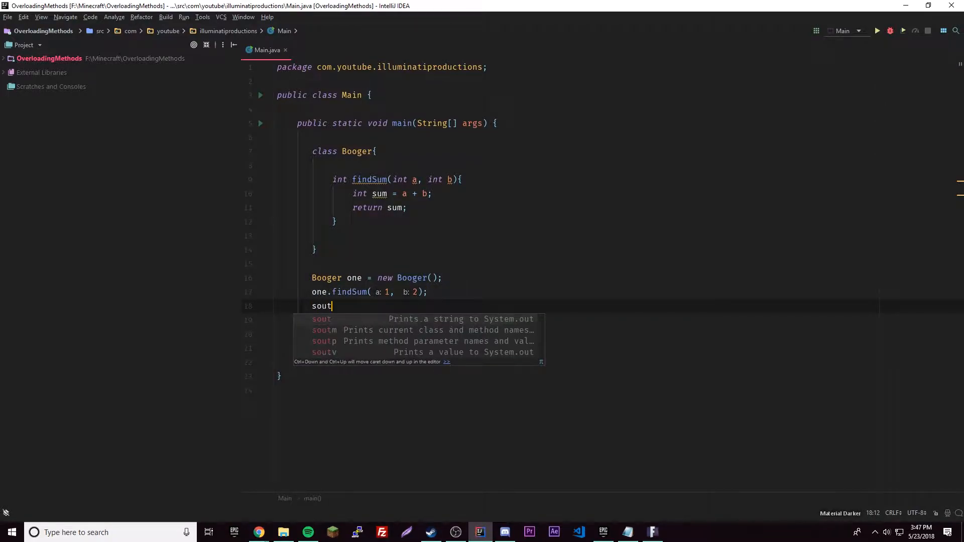
type("one.findSum(1, 2);")
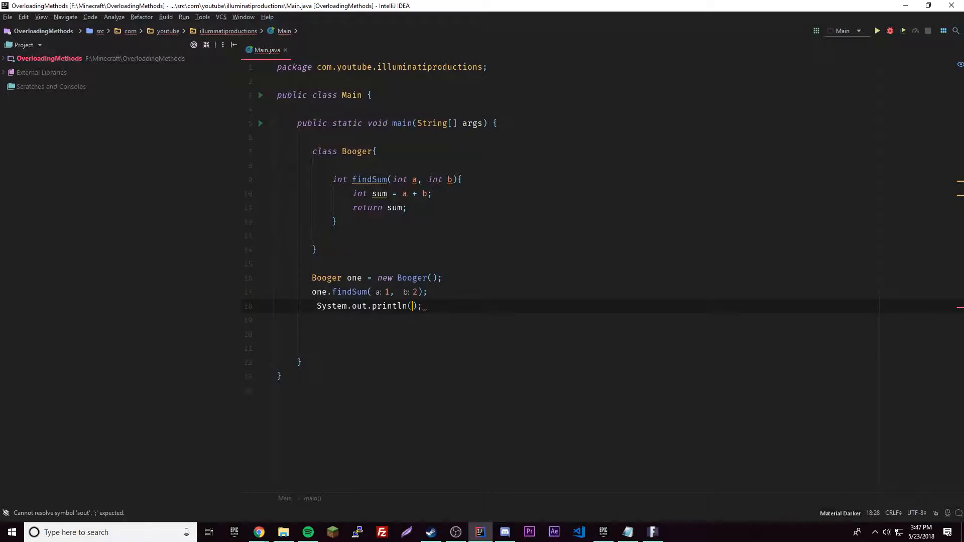
type("one.findSum(1, 2);")
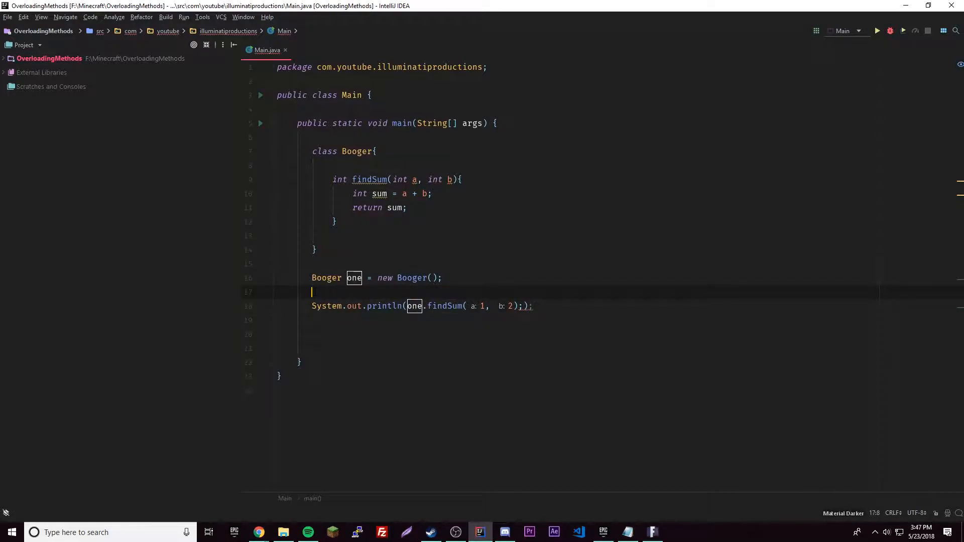
key("Backspace")
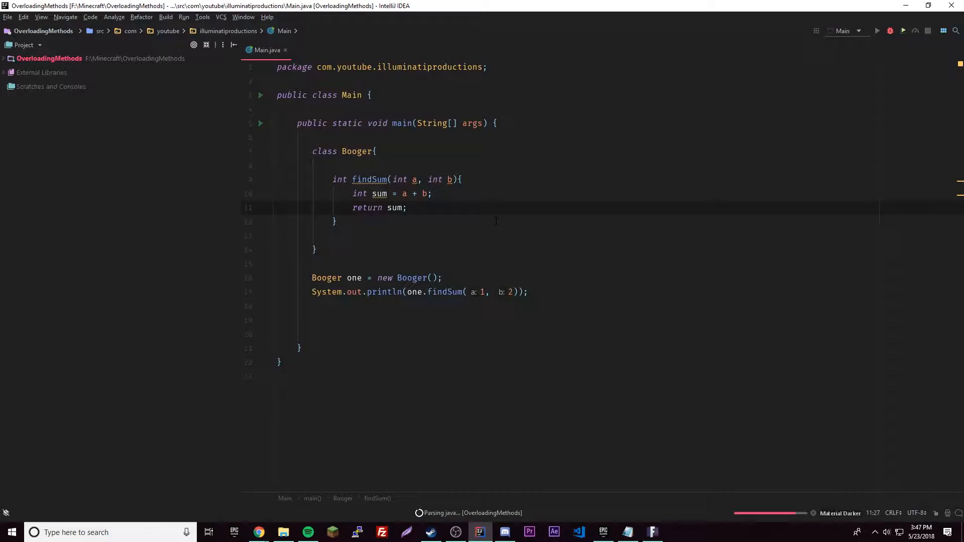
Run the program to print 3, then begin declaring int findSumOfThree(int a, int ...).
left_click(903, 31)
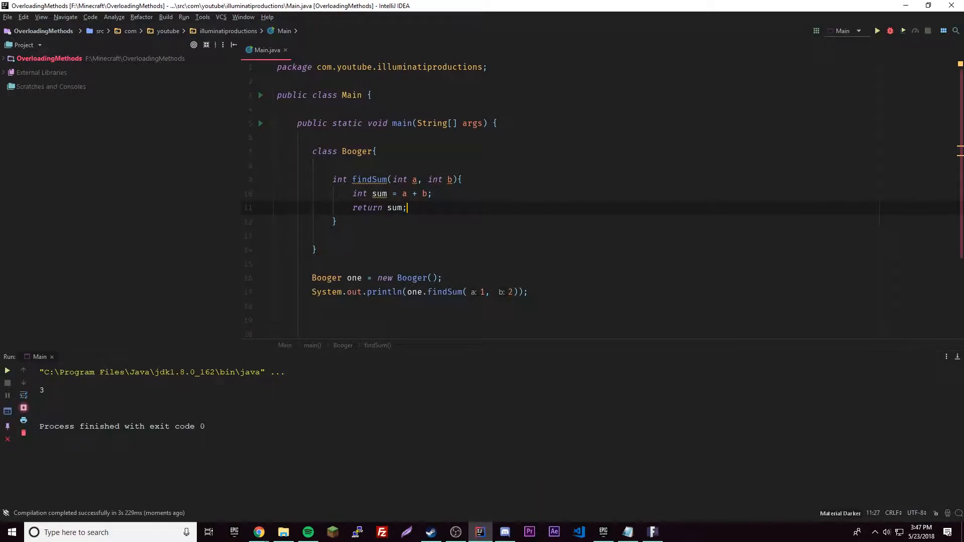
left_click(336, 221)
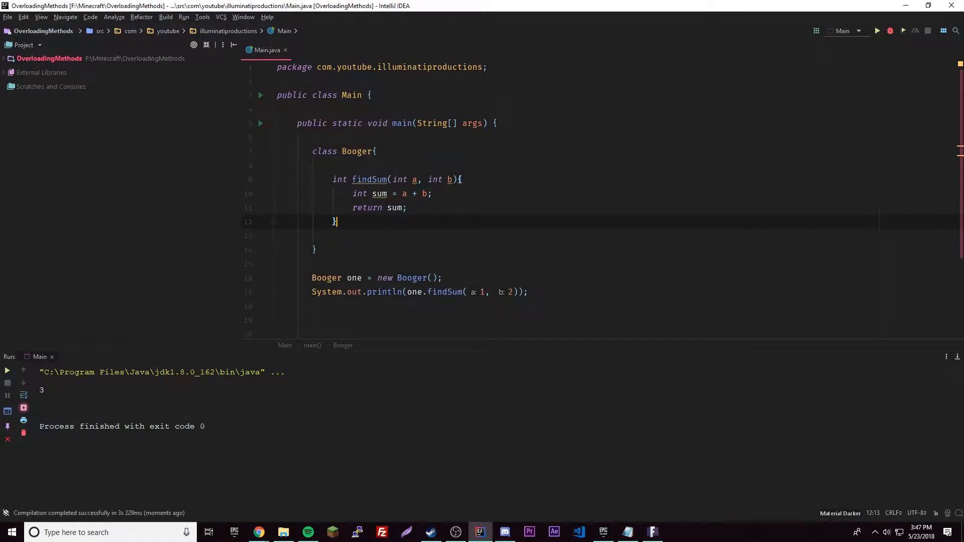
type("int")
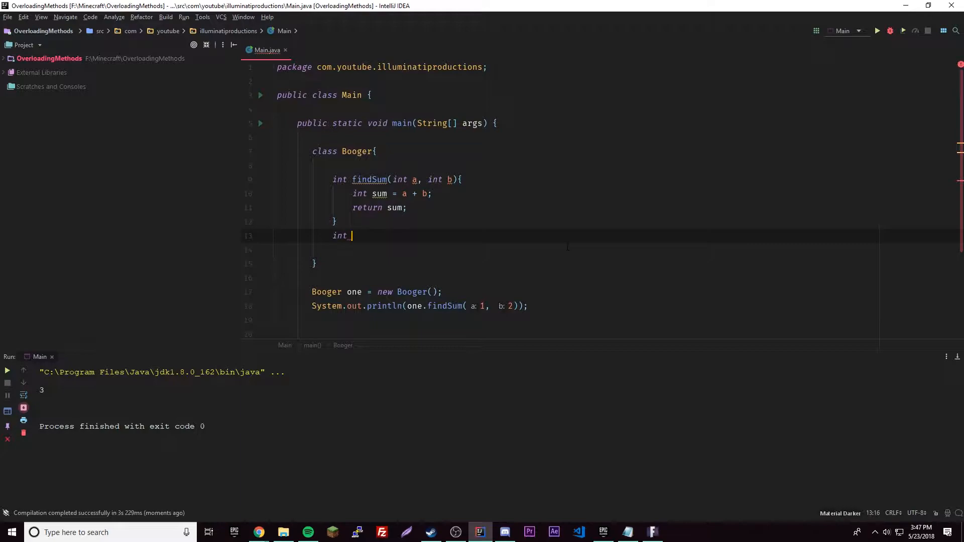
type("findSum")
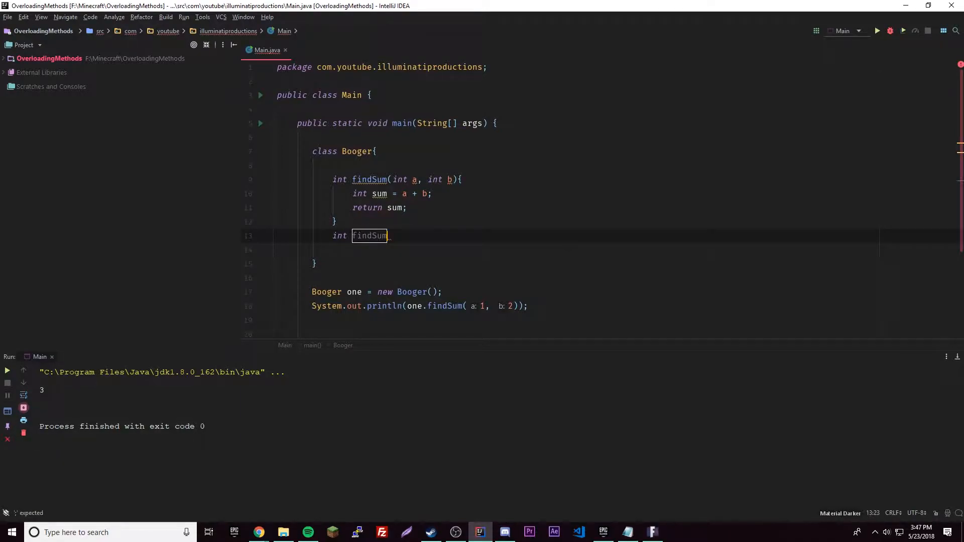
type("OfThree(i")
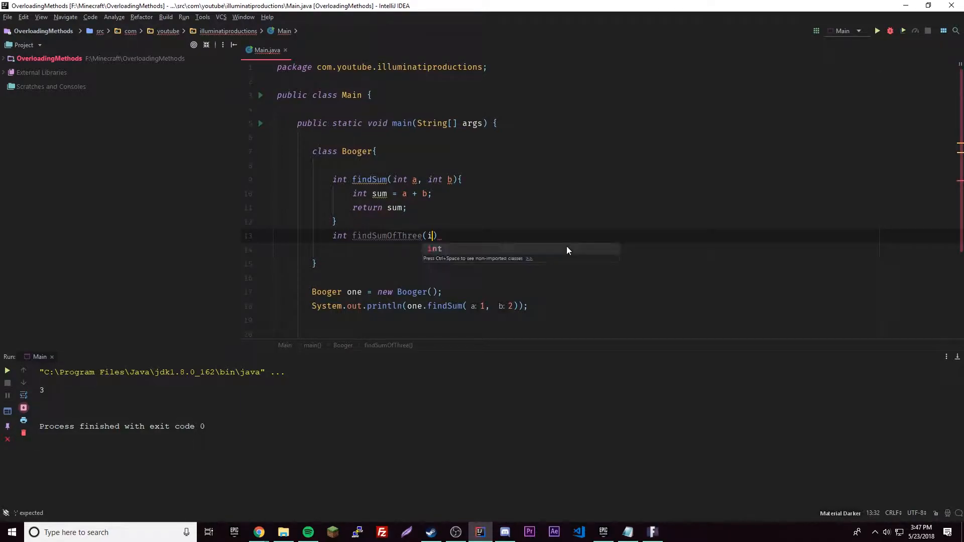
type("nt a, int b, int c")
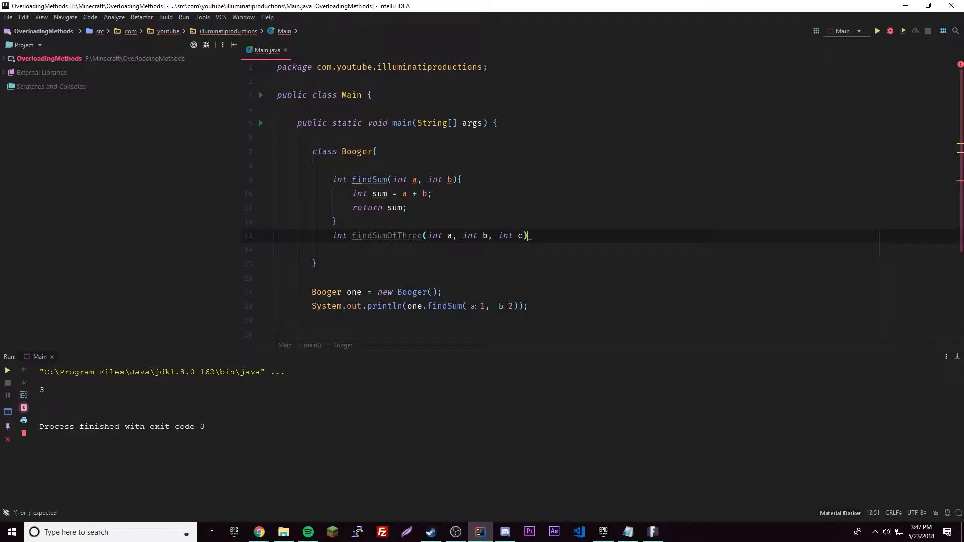
Complete findSumOfThree to compute sum = a + b + c and return sum.
type("{")
type("int sum")
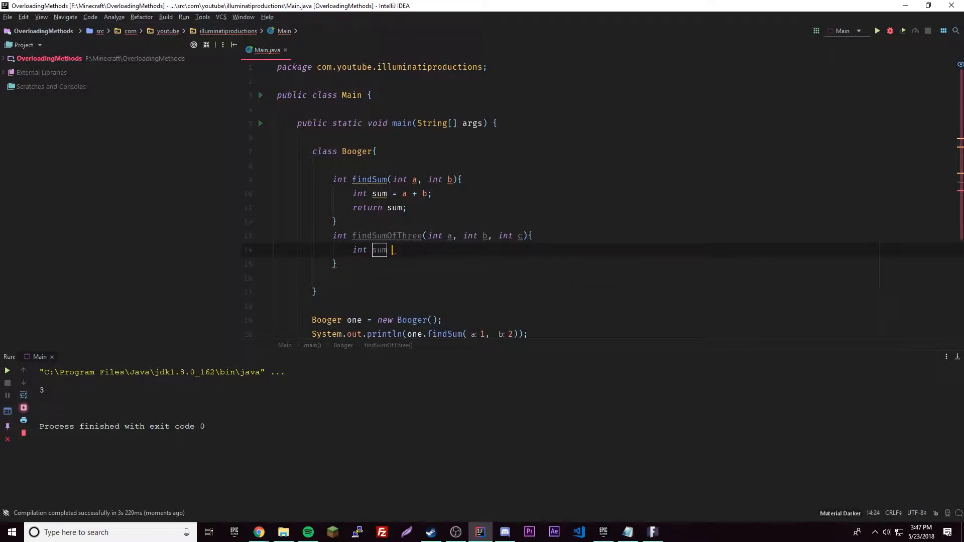
type("= a + b")
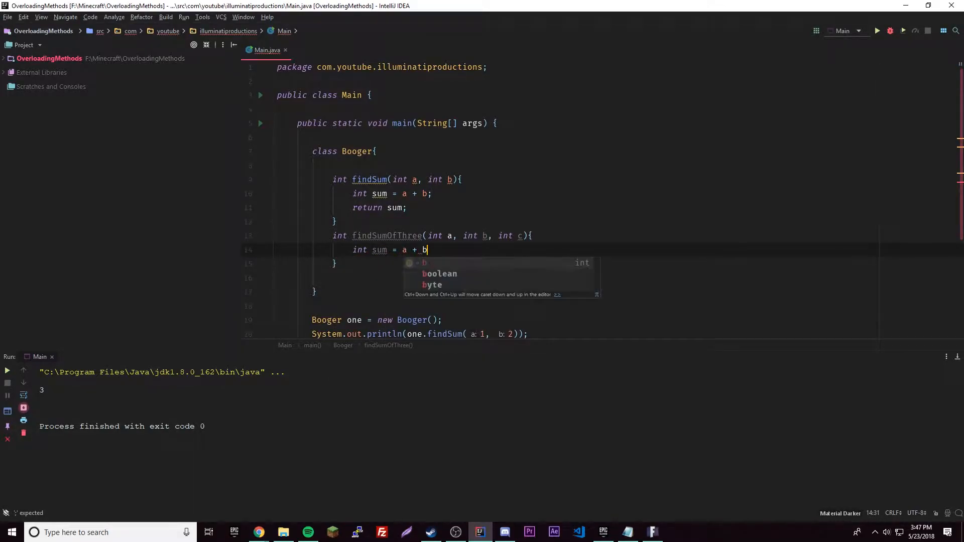
type("+ c;")
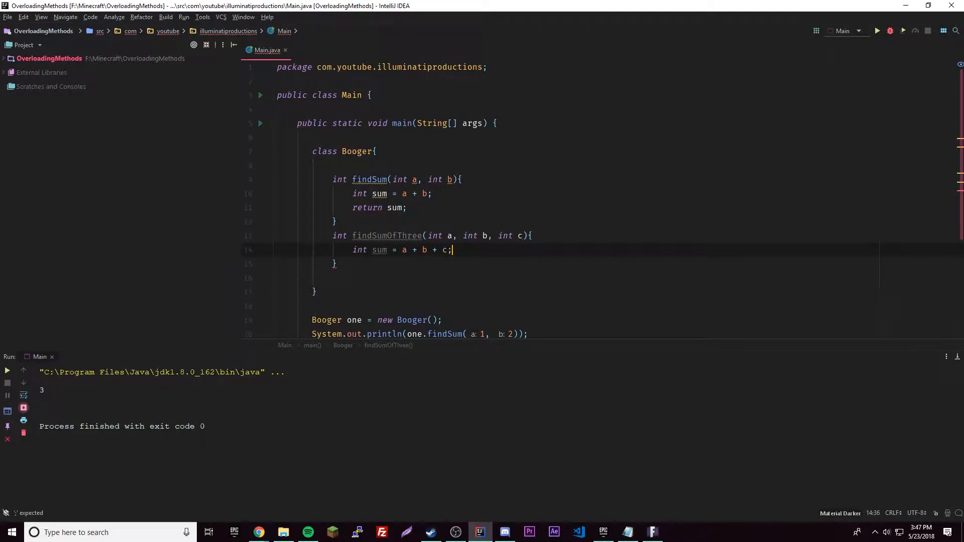
type("return sum;")
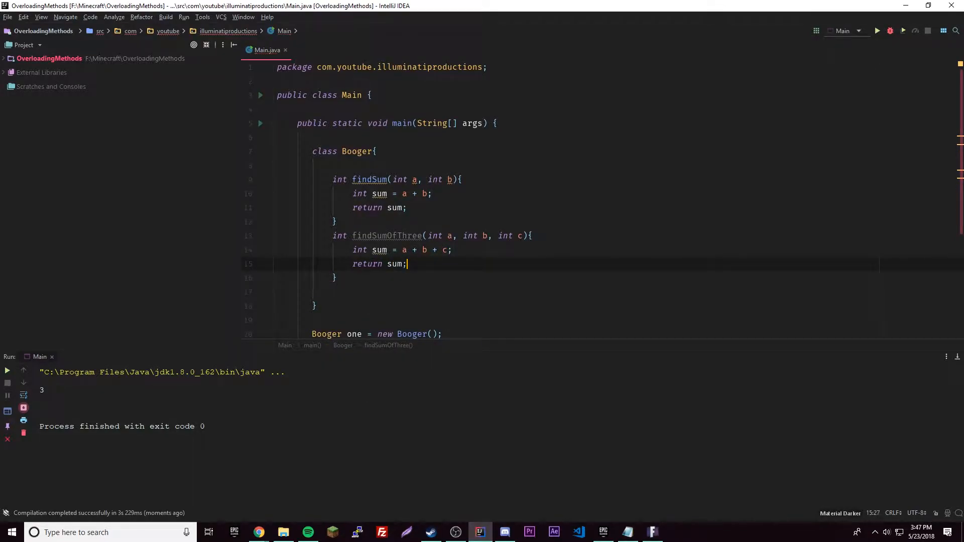
scroll("down", 3)
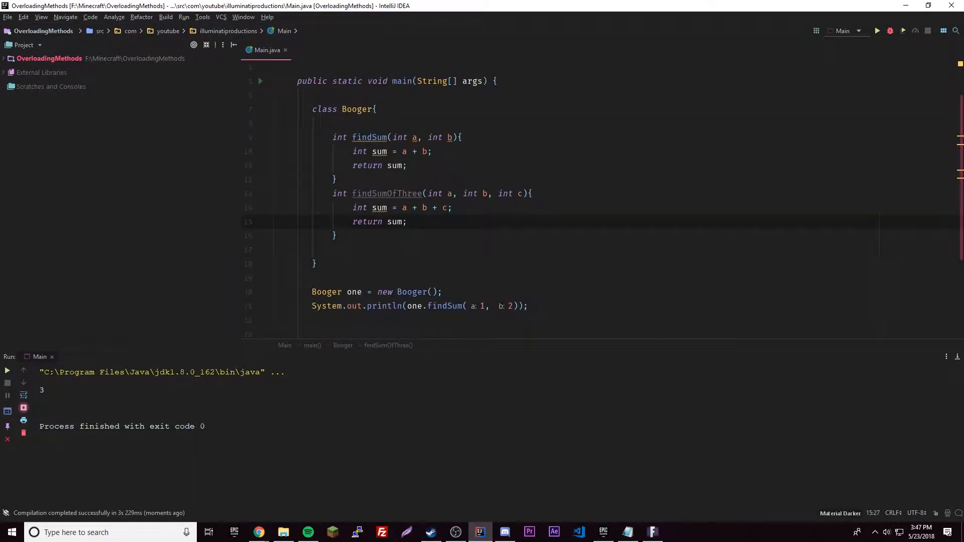
left_click(385, 193)
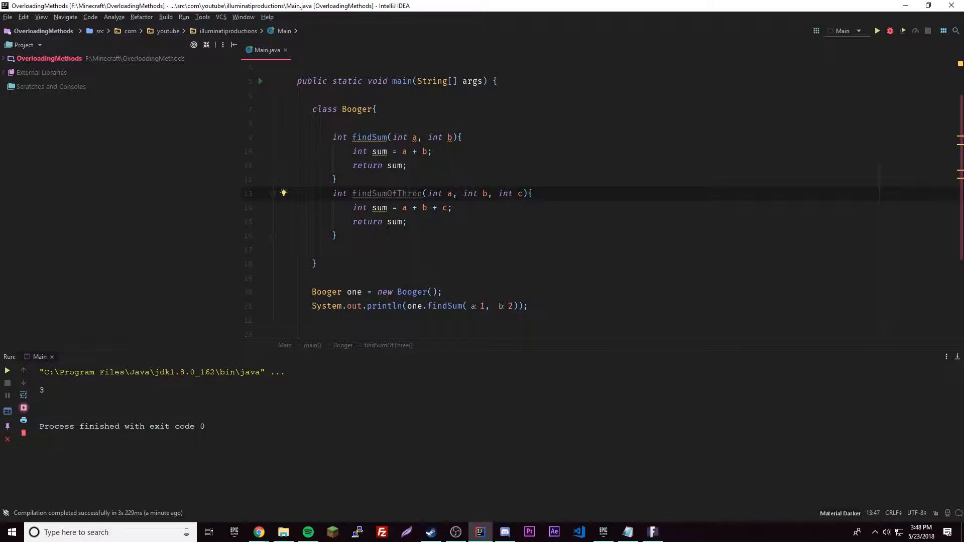
Rename findSumOfThree to findSum and duplicate the println calling one.findSum(1, 2).
double_click(386, 193)
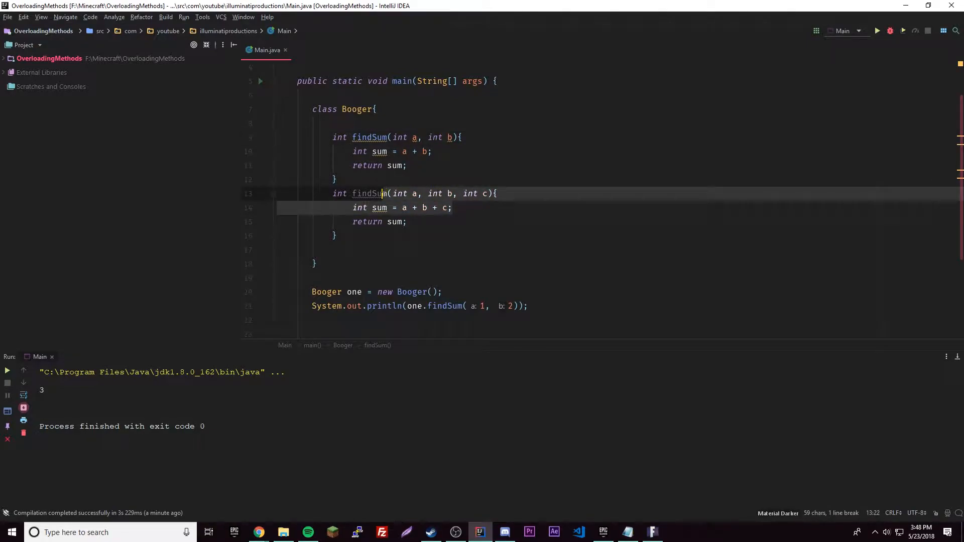
double_click(393, 222)
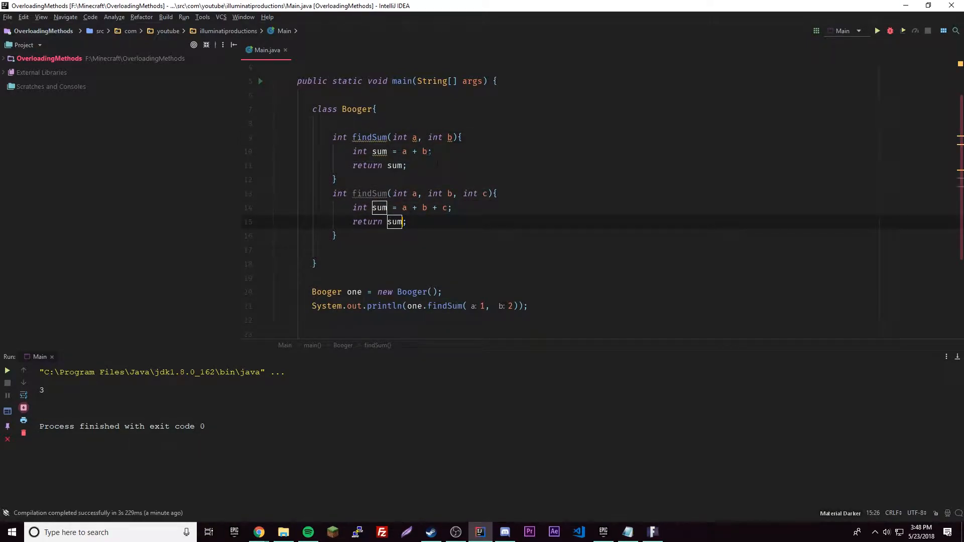
left_click(397, 138)
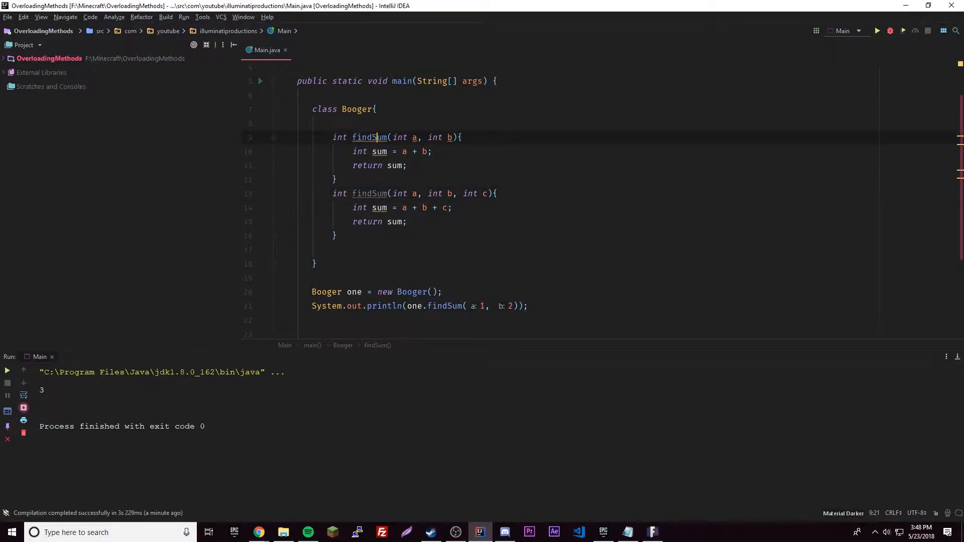
left_click(368, 138)
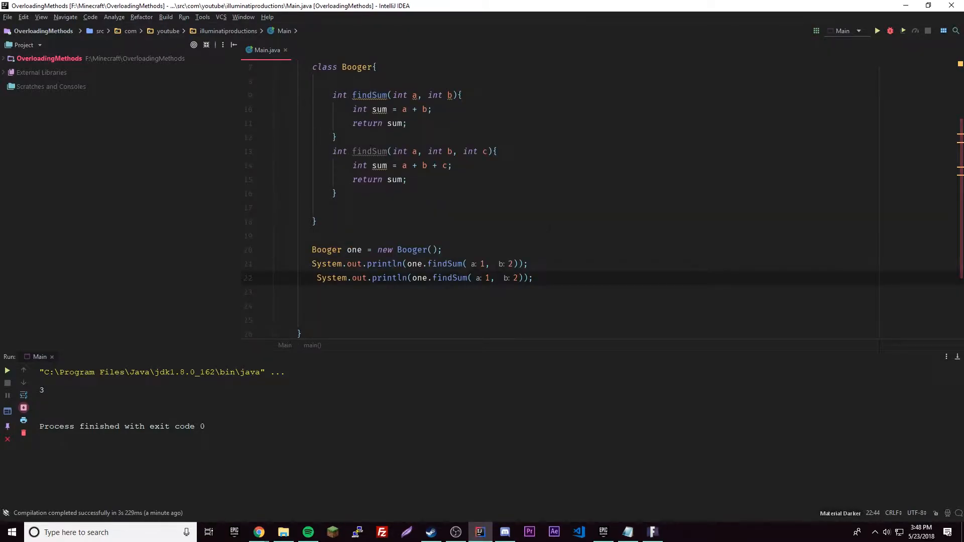
Change the second call to one.findSum(1, 2, 4) and rerun to print 3 and 7.
type(", 4")
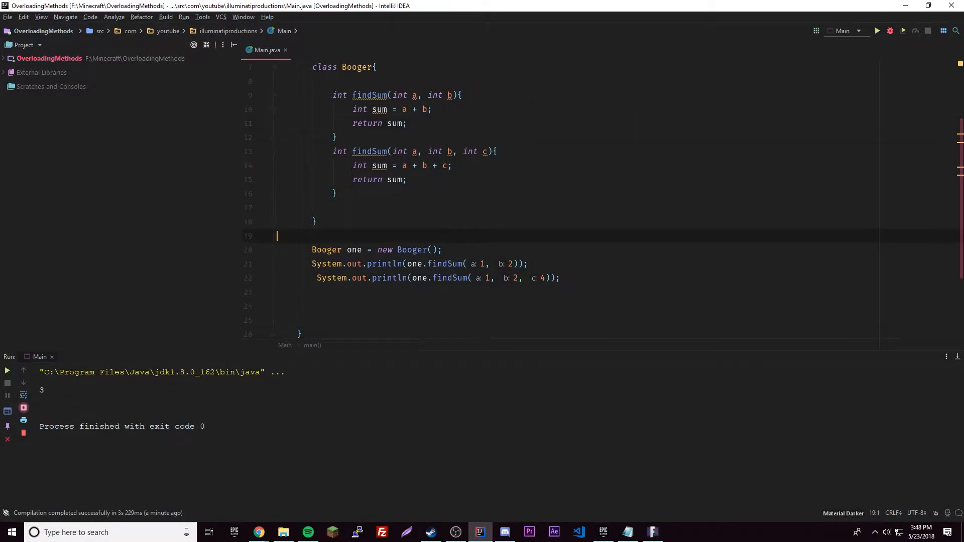
left_click(369, 152)
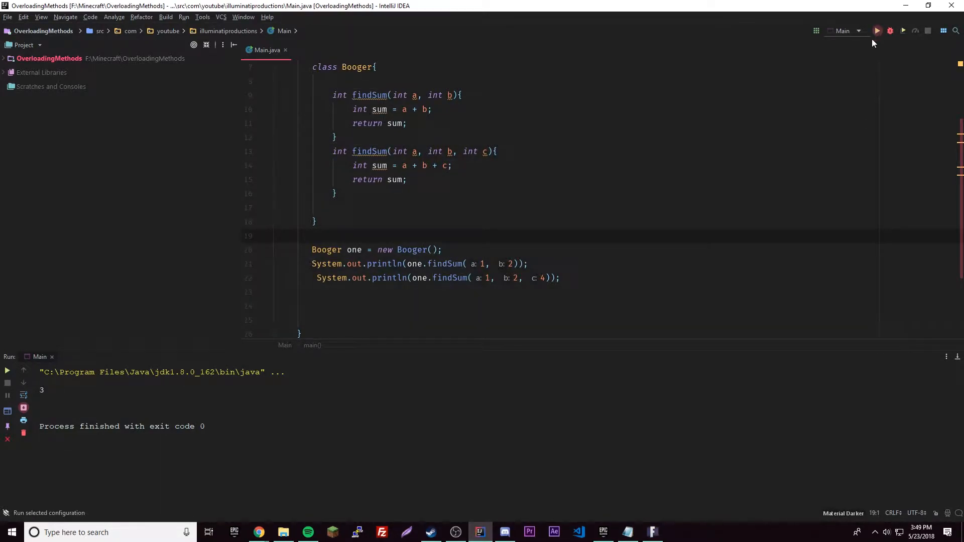
left_click(876, 31)
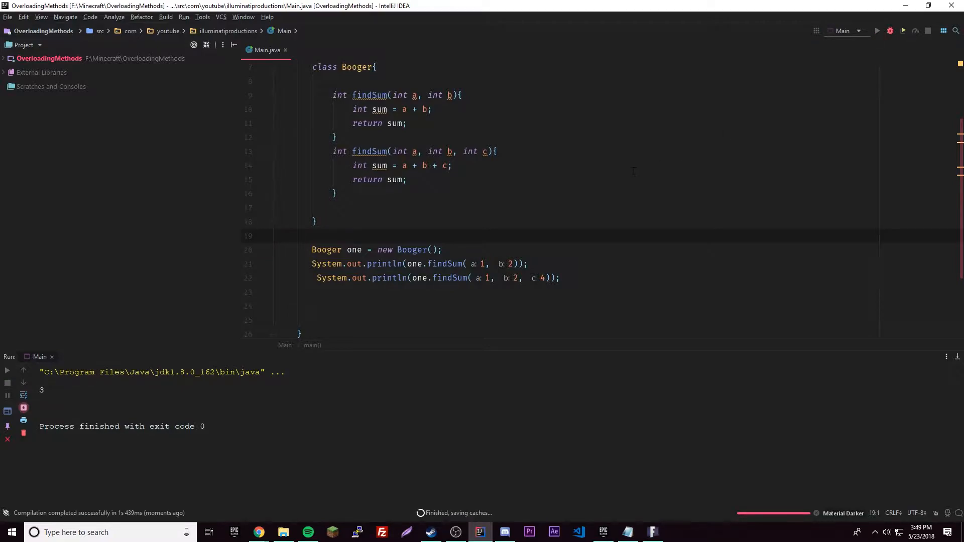
left_click(903, 32)
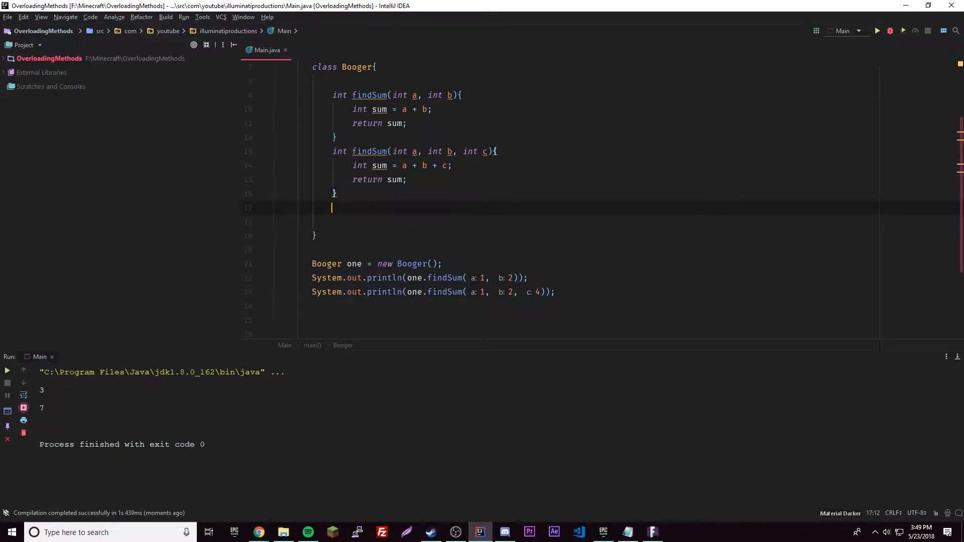
Open a blank line at the top of Booger, try a Booger() constructor stub, then start an int declaration.
key("Backspace")
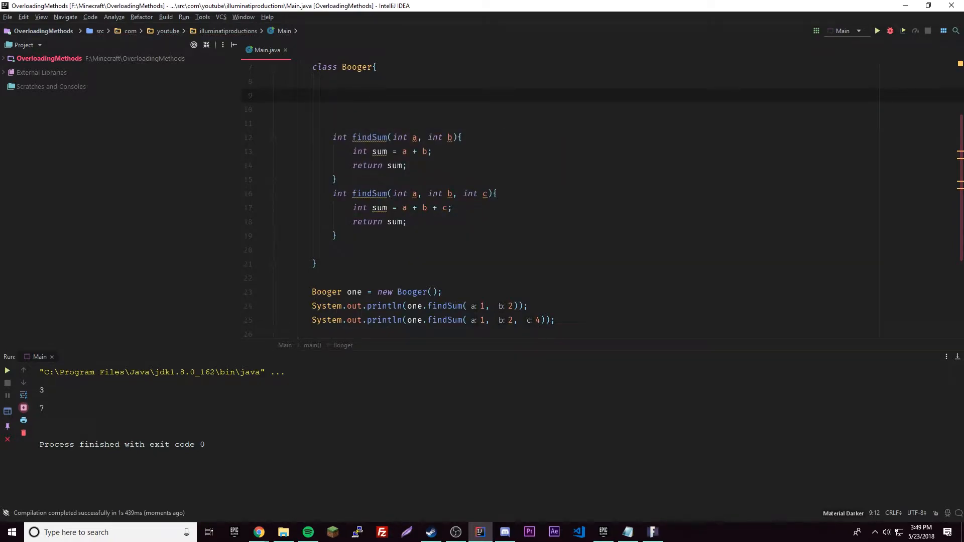
type("B")
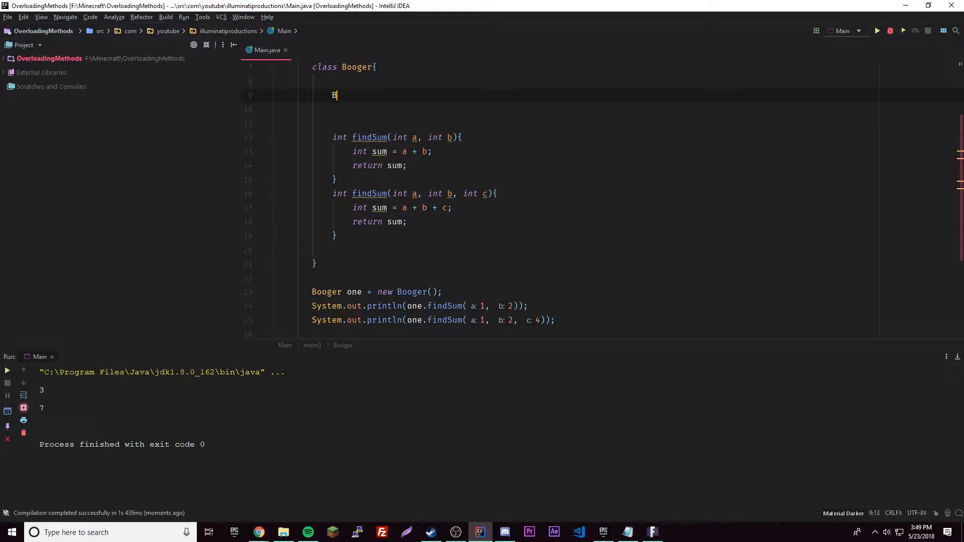
type("ooger()")
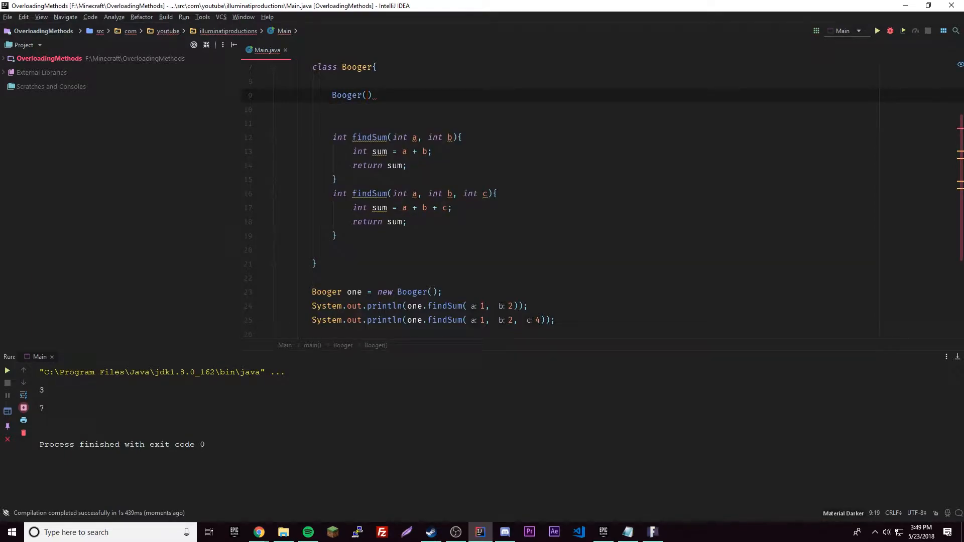
type("{")
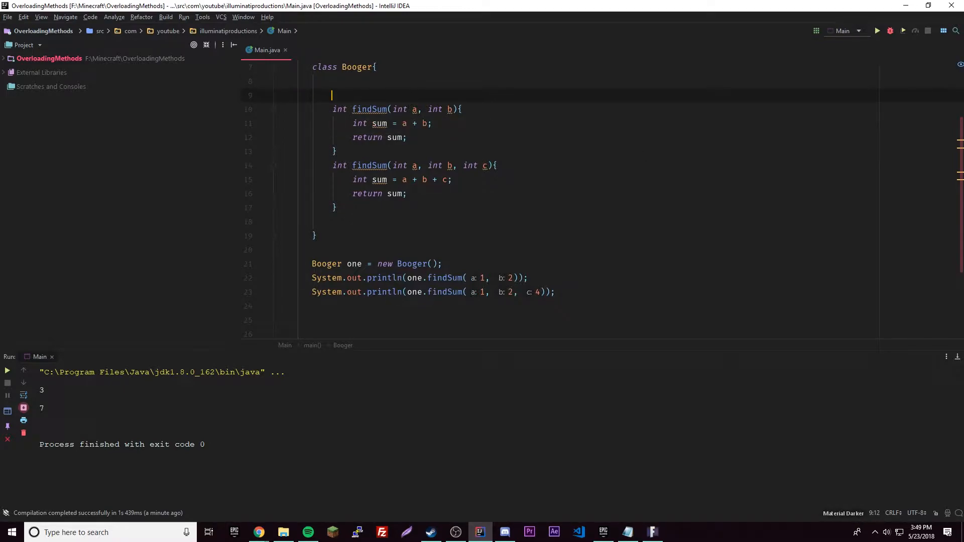
type("int")
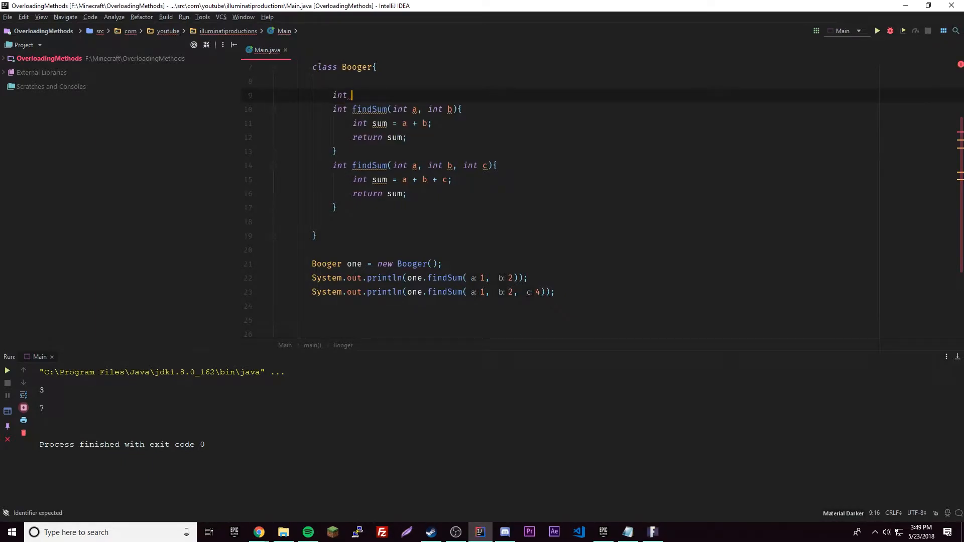
Add a no-argument void findSum that prints "You did not give any values".
type("findSum(){")
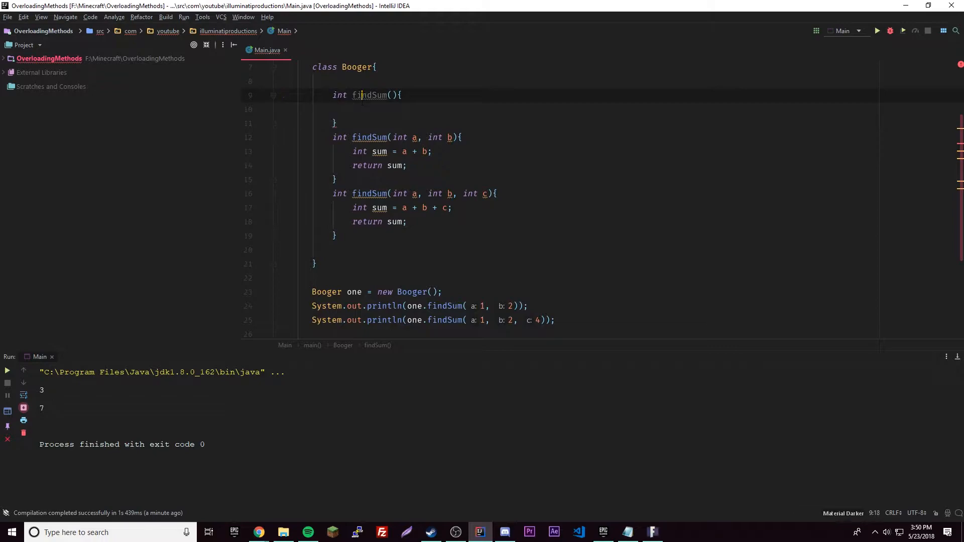
double_click(339, 94)
type("void")
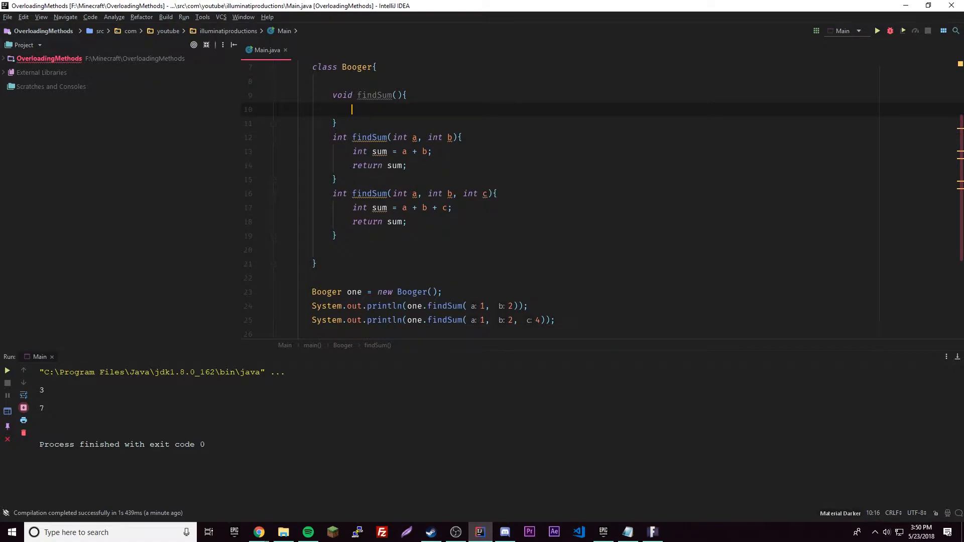
type("stem.out.println(\"\");")
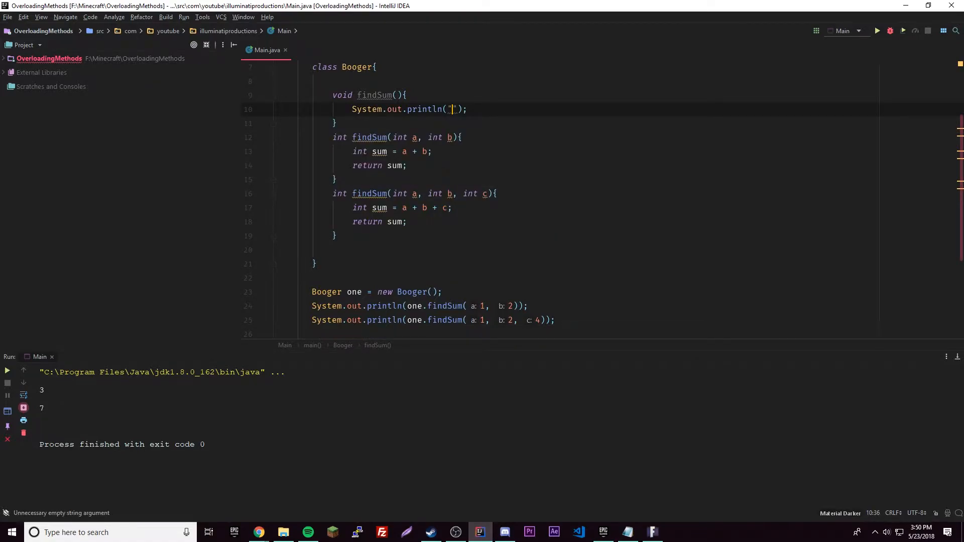
type("You did bnot f")
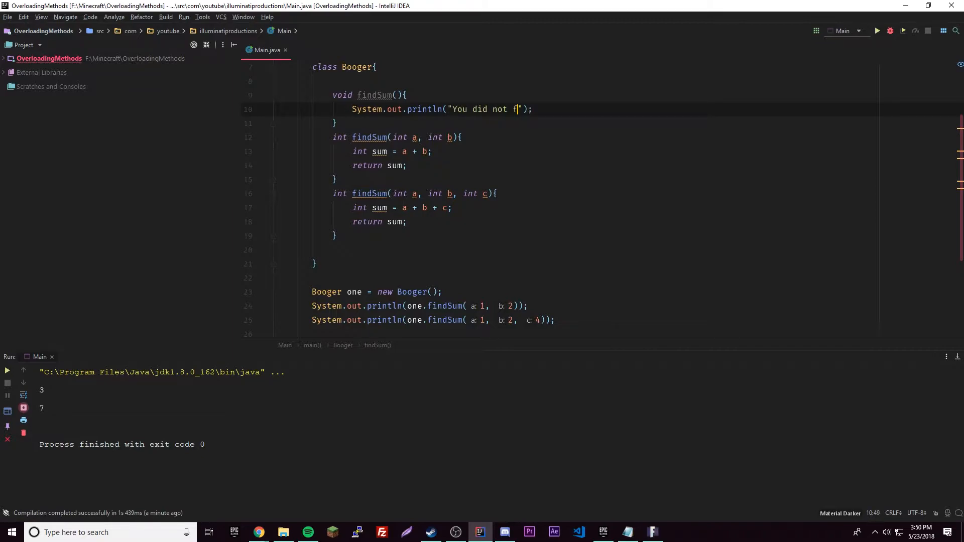
type("ive any")
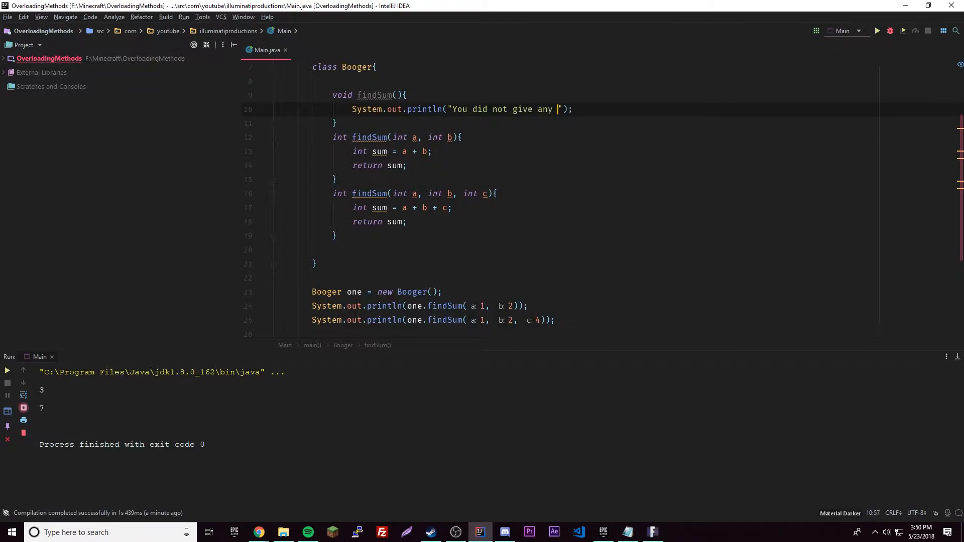
type("values")
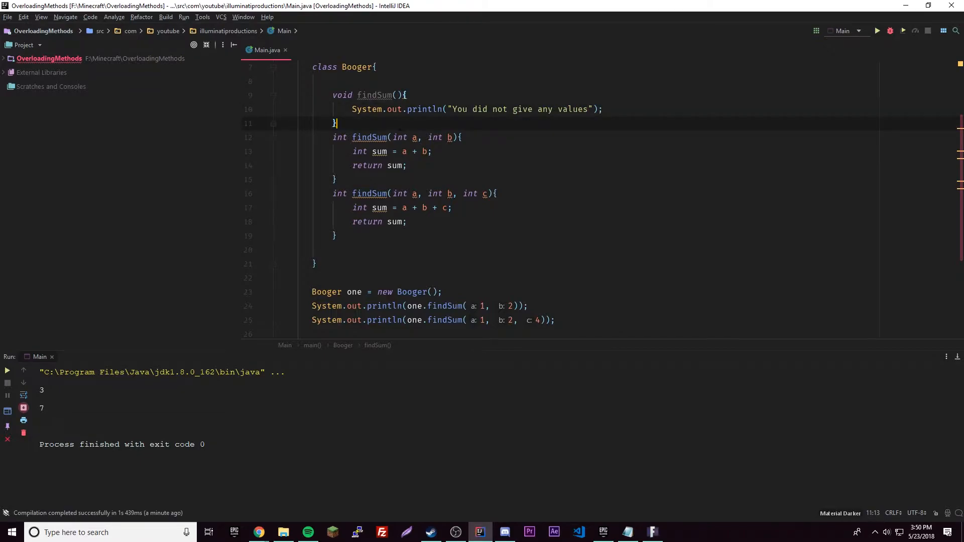
scroll("down", 3)
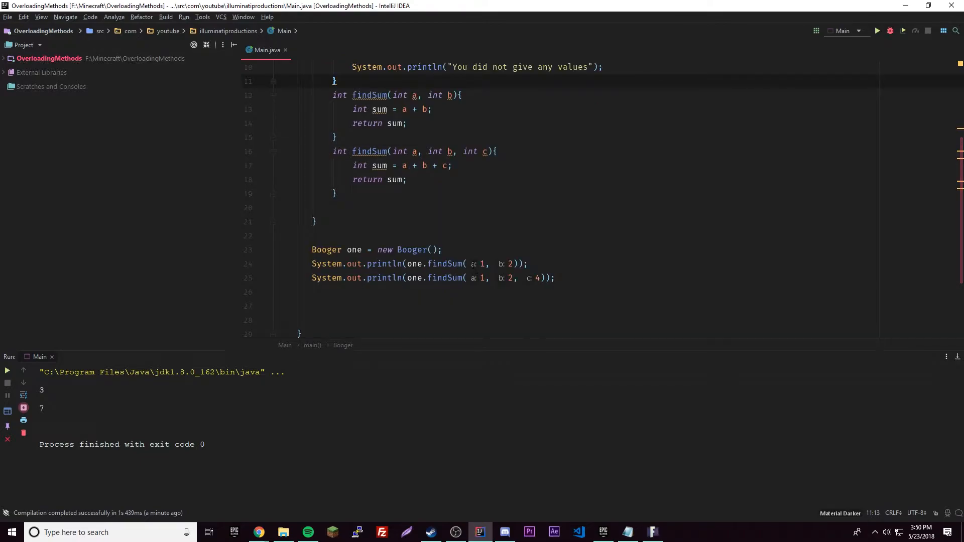
scroll("down", 3)
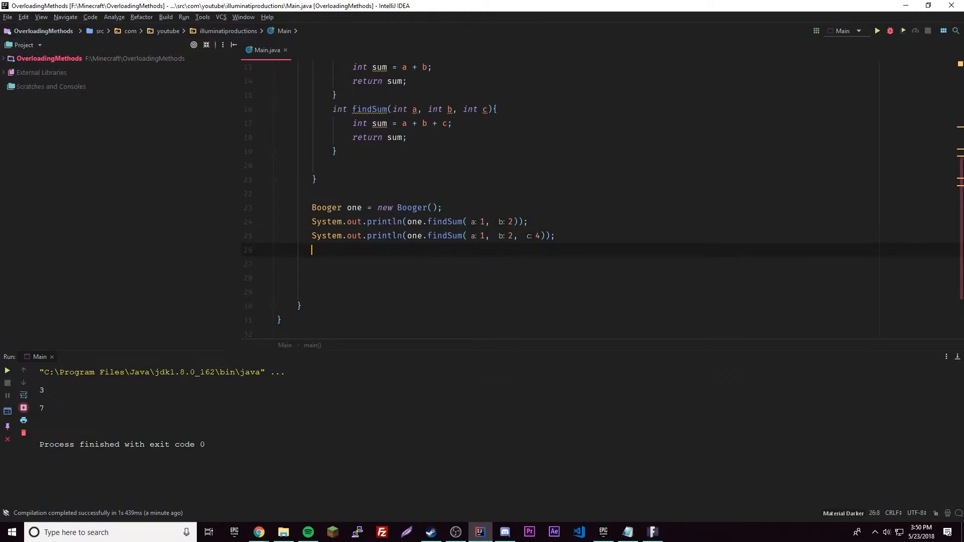
Add one.findSum(); in main and rerun, printing 3, 7 and "You did not give any values".
type("one.findSum();")
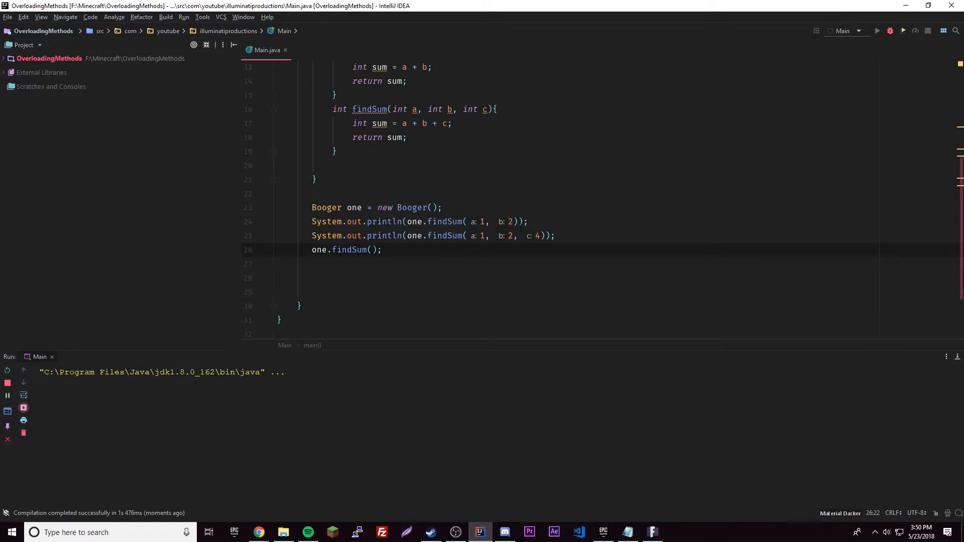
left_click(890, 30)
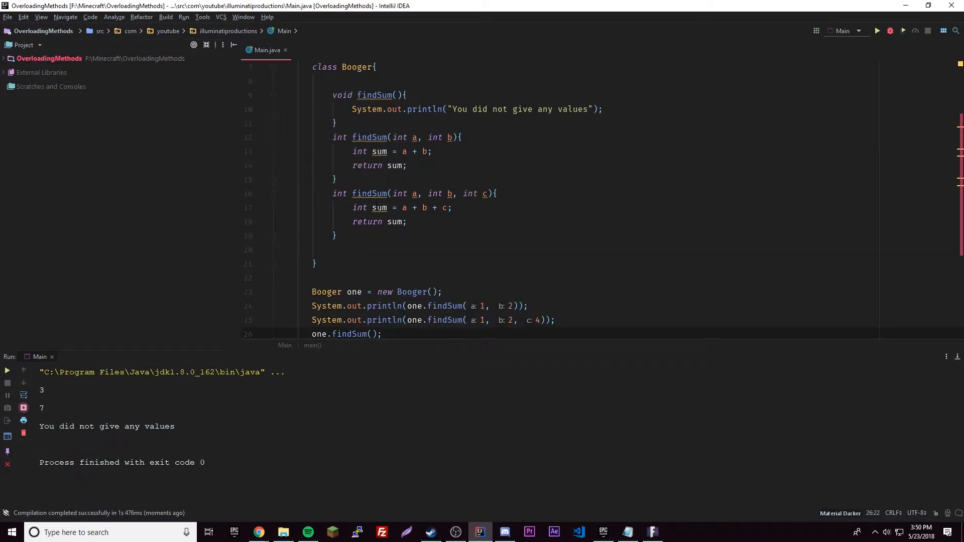
scroll("down", 3)
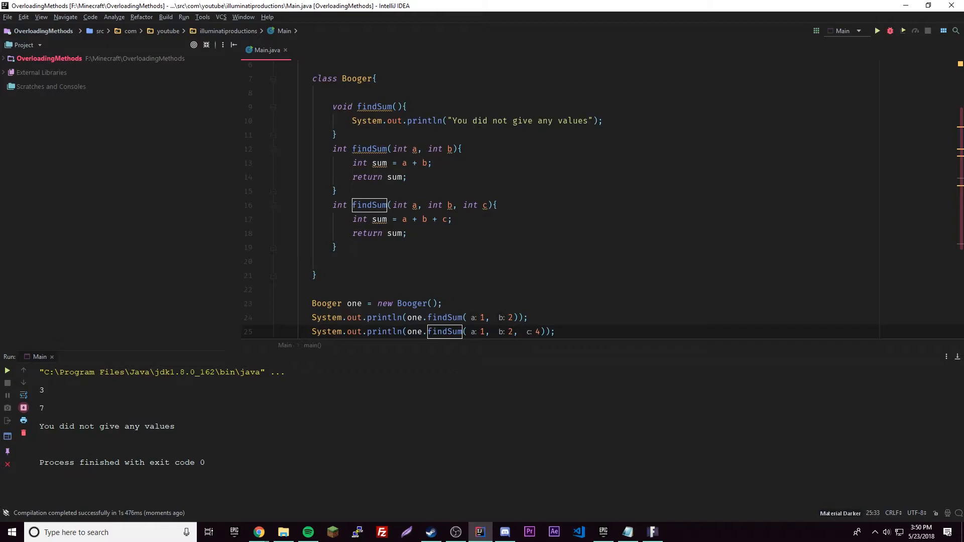
Duplicate findSum(int a, int b) and change its first parameter to String a.
type("one.findSum();")
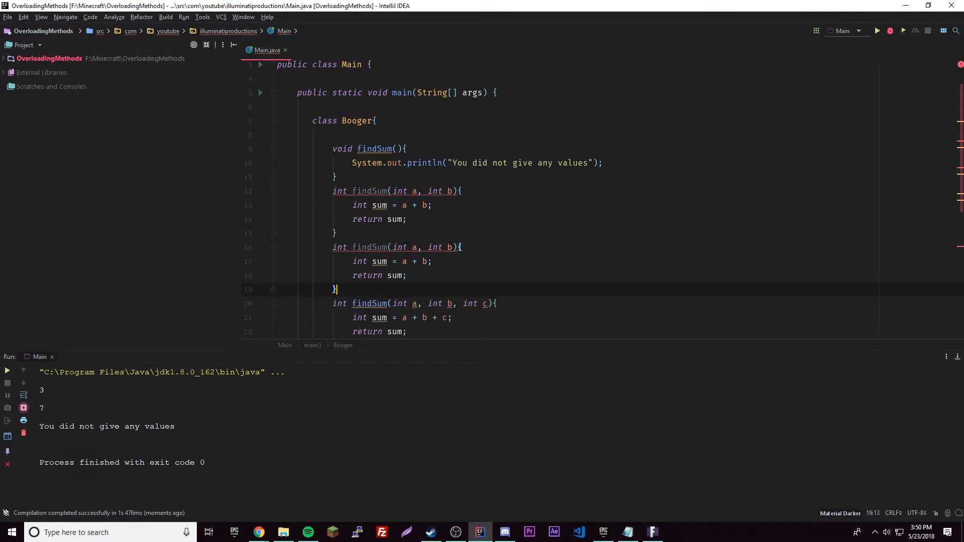
left_click(404, 262)
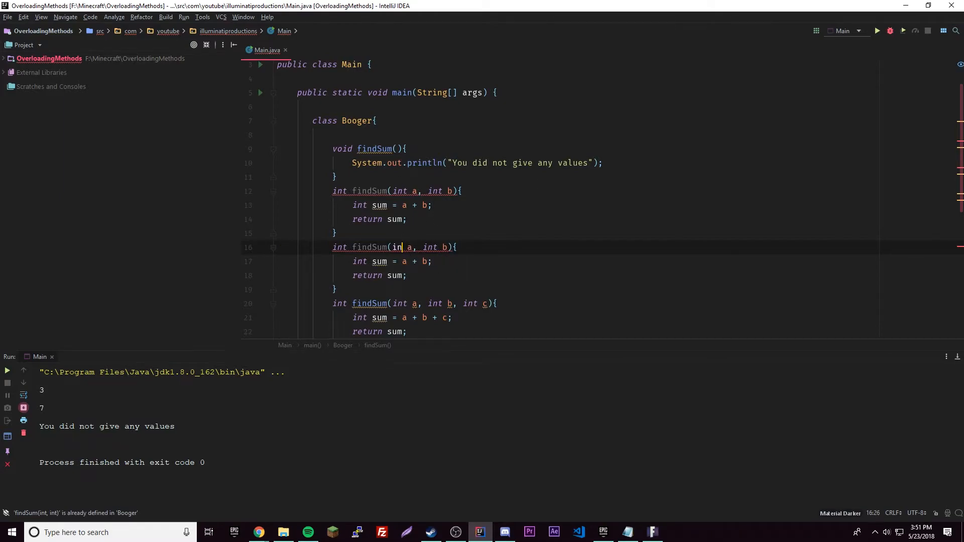
type("Str")
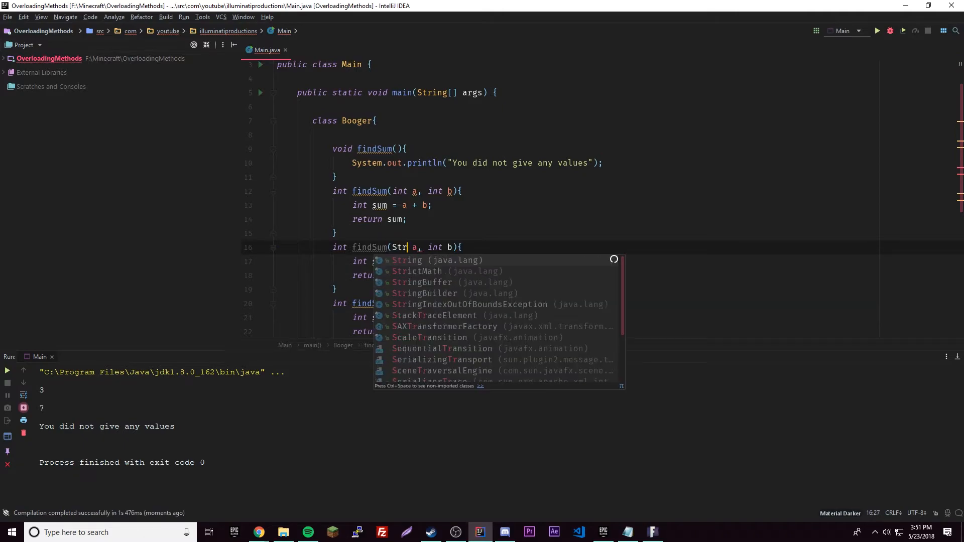
left_click(412, 260)
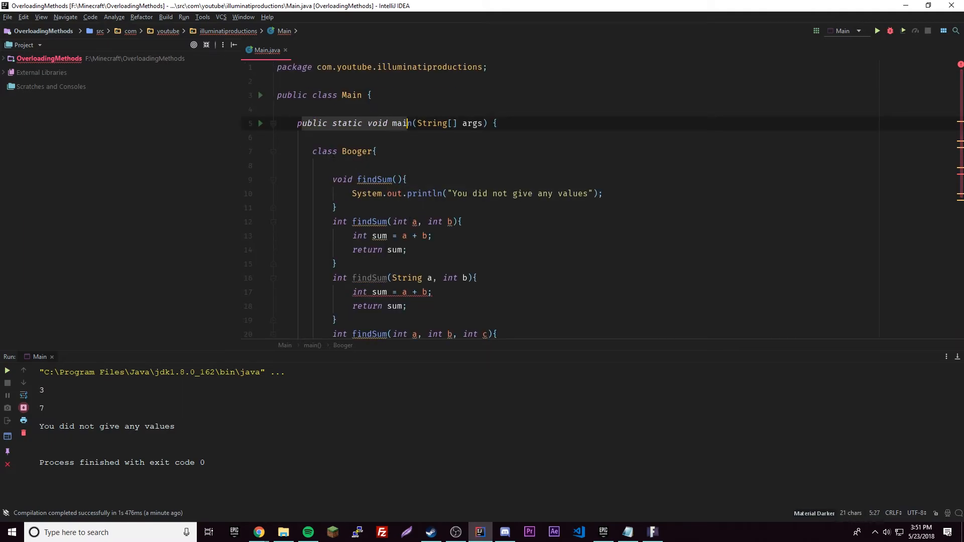
left_click(497, 122)
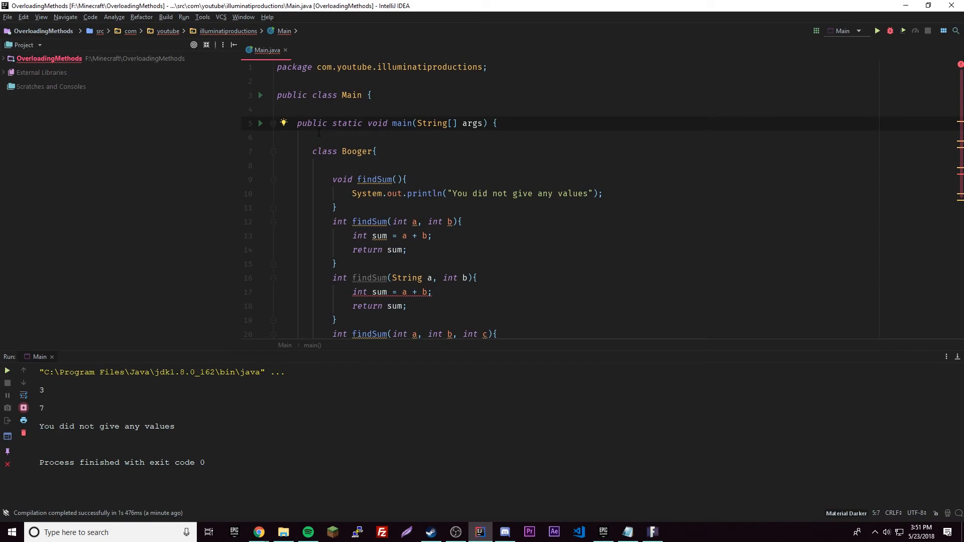
scroll("down", 3)
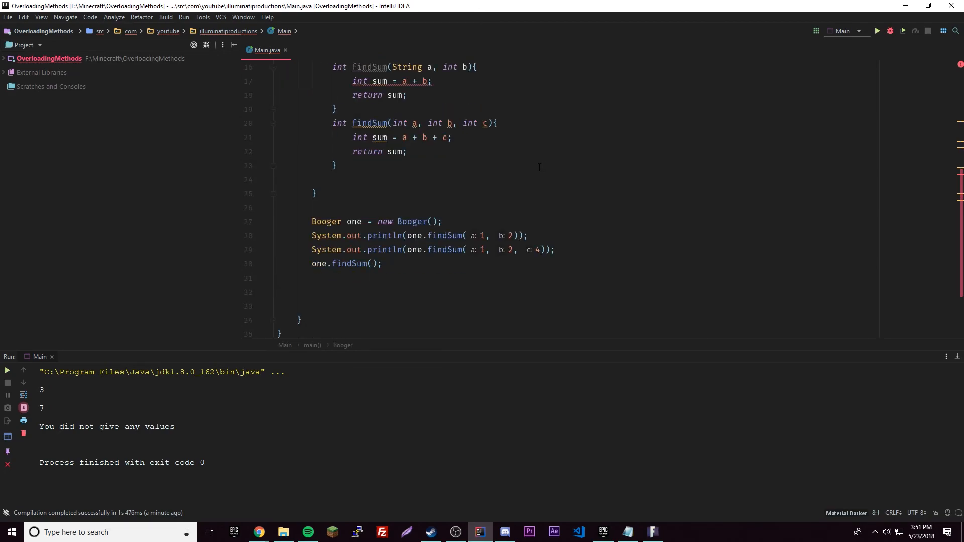